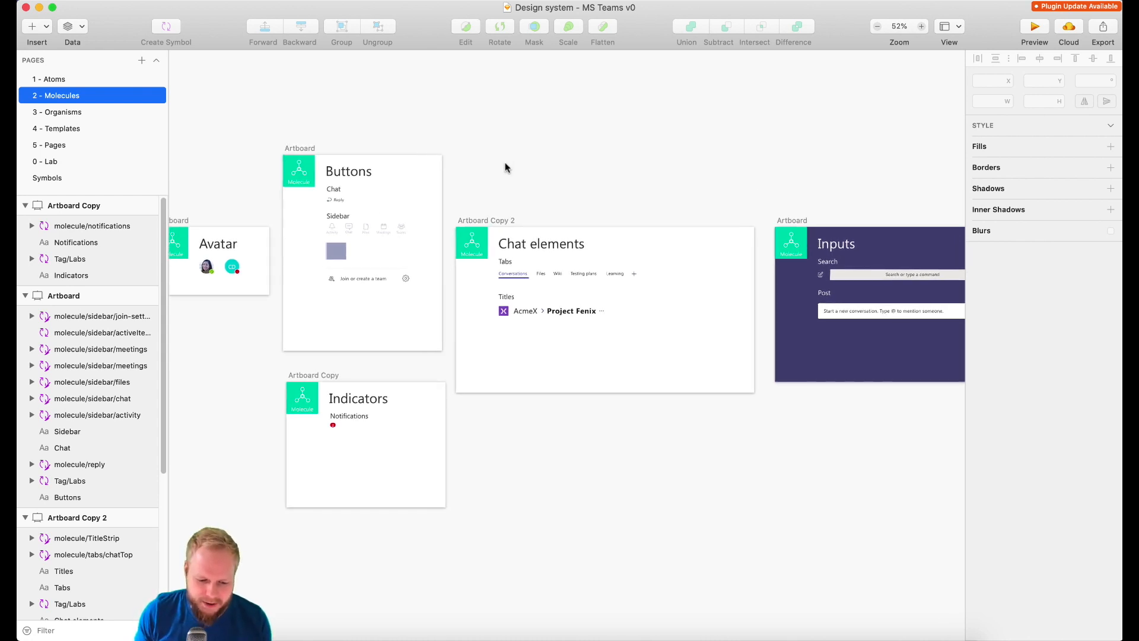
# Go to the Lab page and drag the channel list out beside the chat area.
pyautogui.click(45, 162)
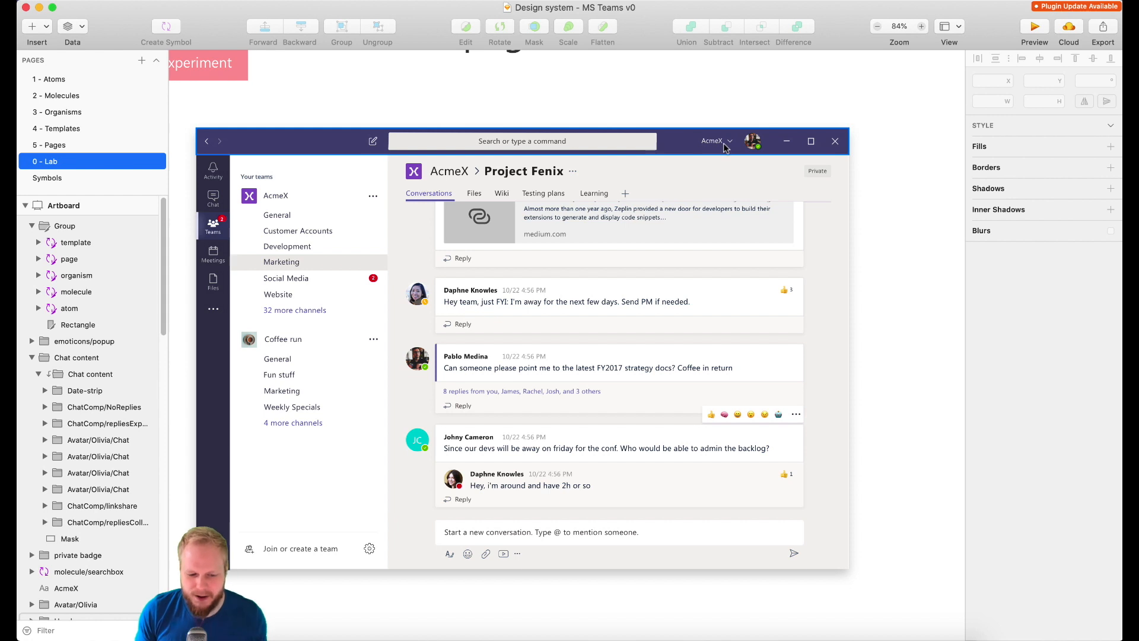
pyautogui.moveTo(620, 110)
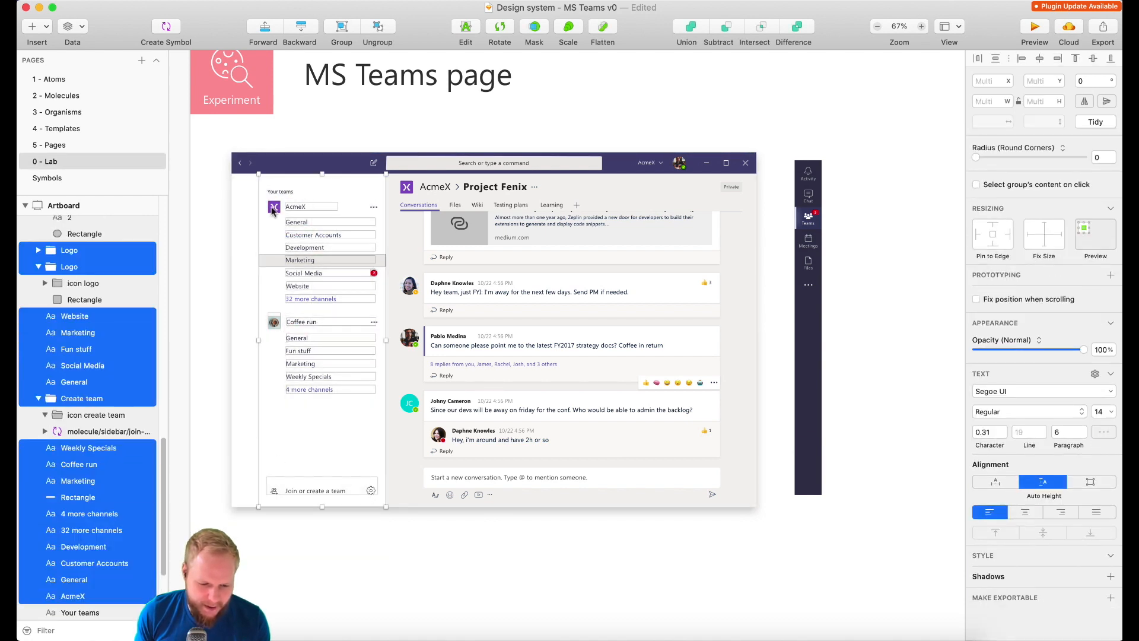
pyautogui.scroll(-3)
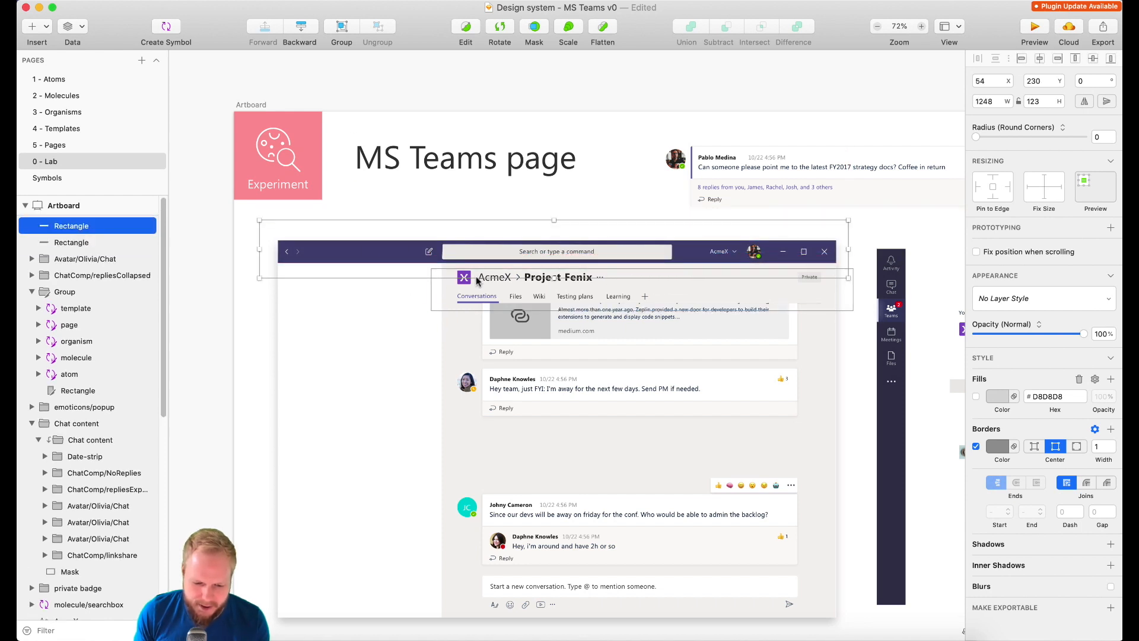
# Select the Header group and move it down below the chat content.
pyautogui.click(619, 201)
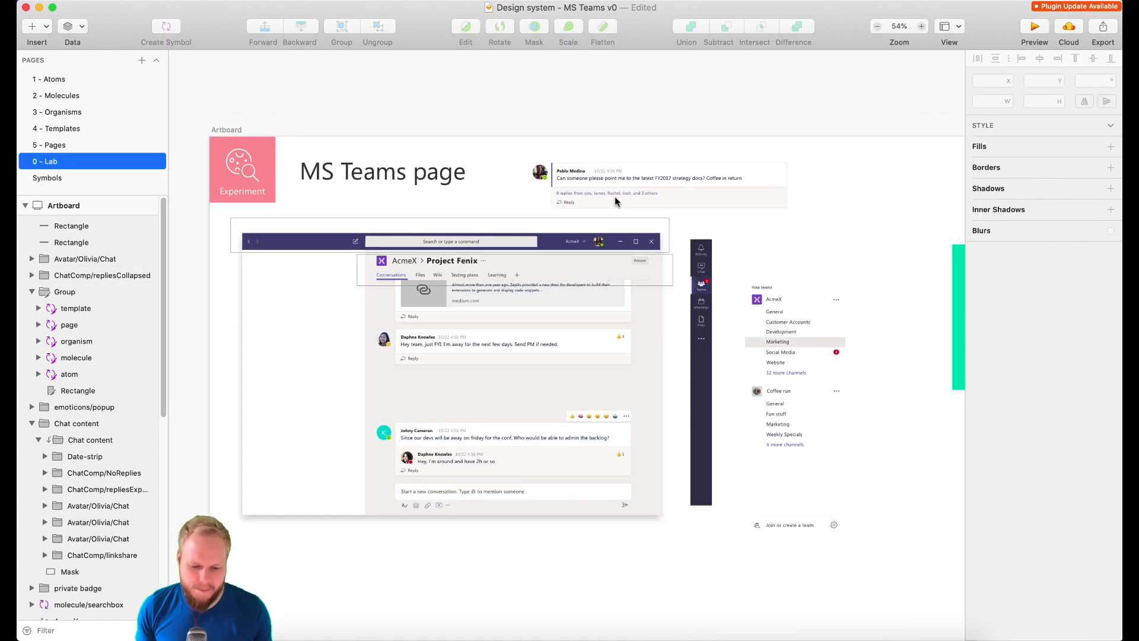
pyautogui.click(667, 185)
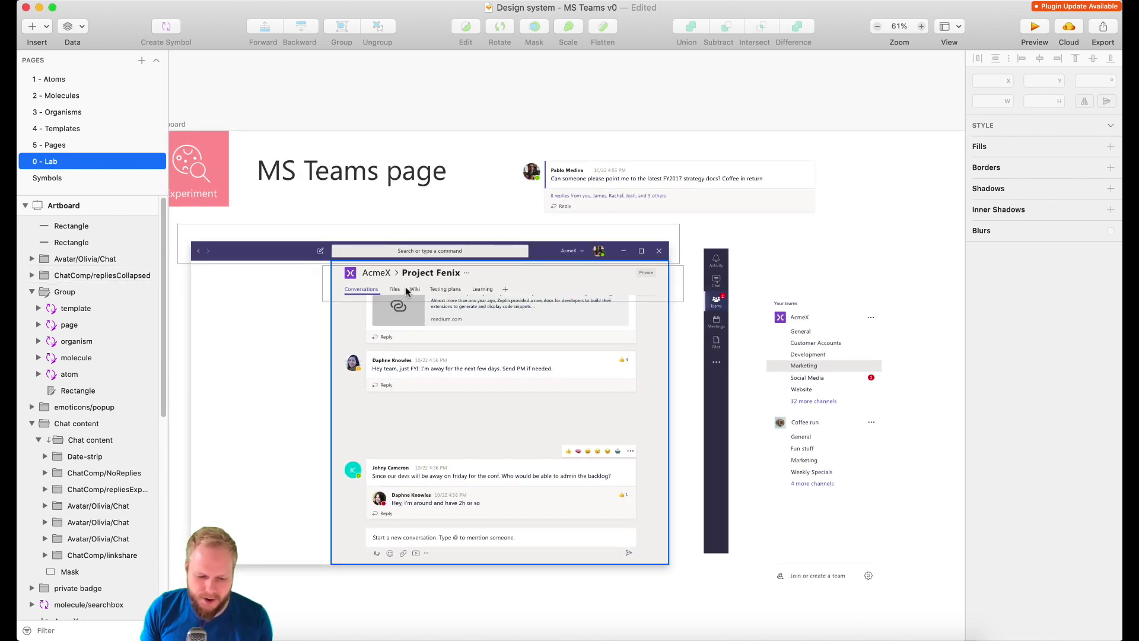
pyautogui.click(830, 345)
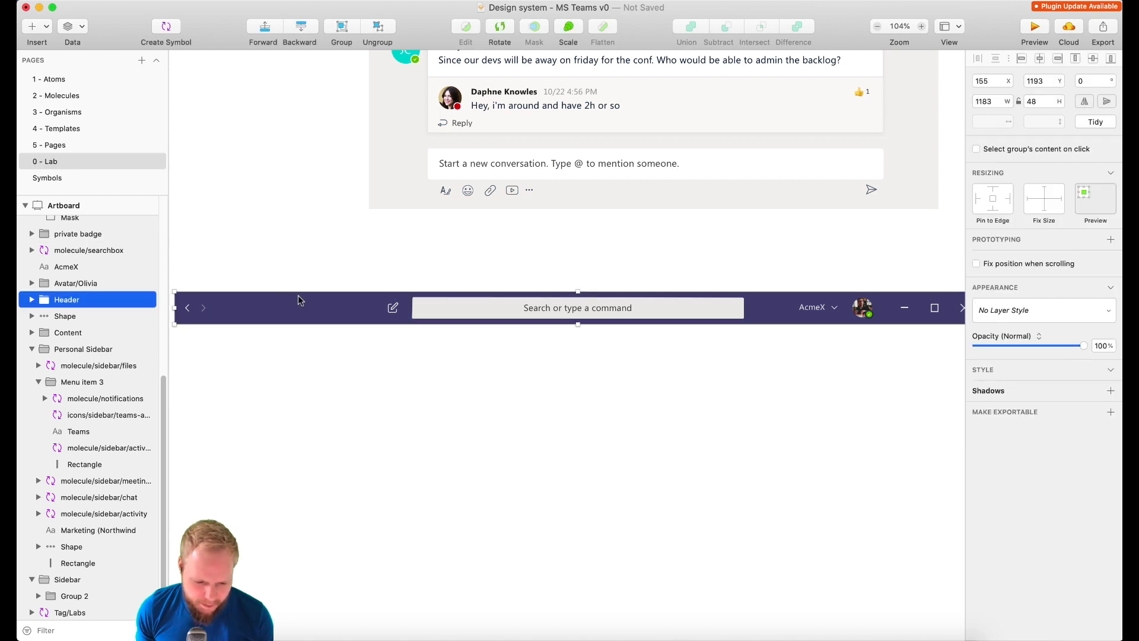
# Review the Atoms colour swatches, then return to Lab to draw a bar under the header.
pyautogui.click(78, 447)
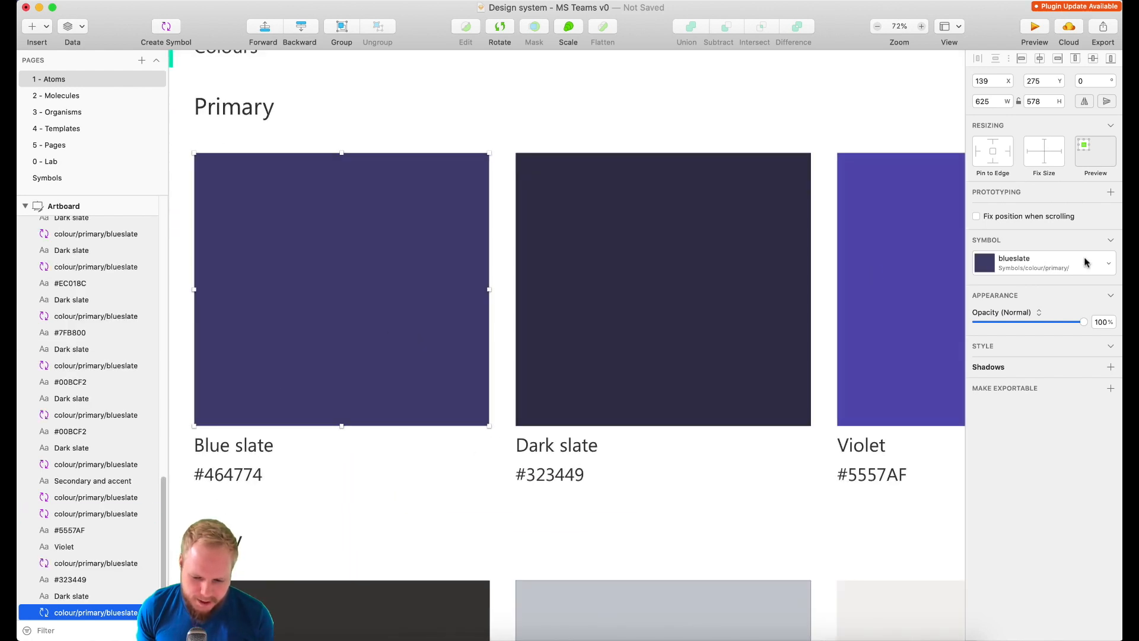
pyautogui.click(1105, 263)
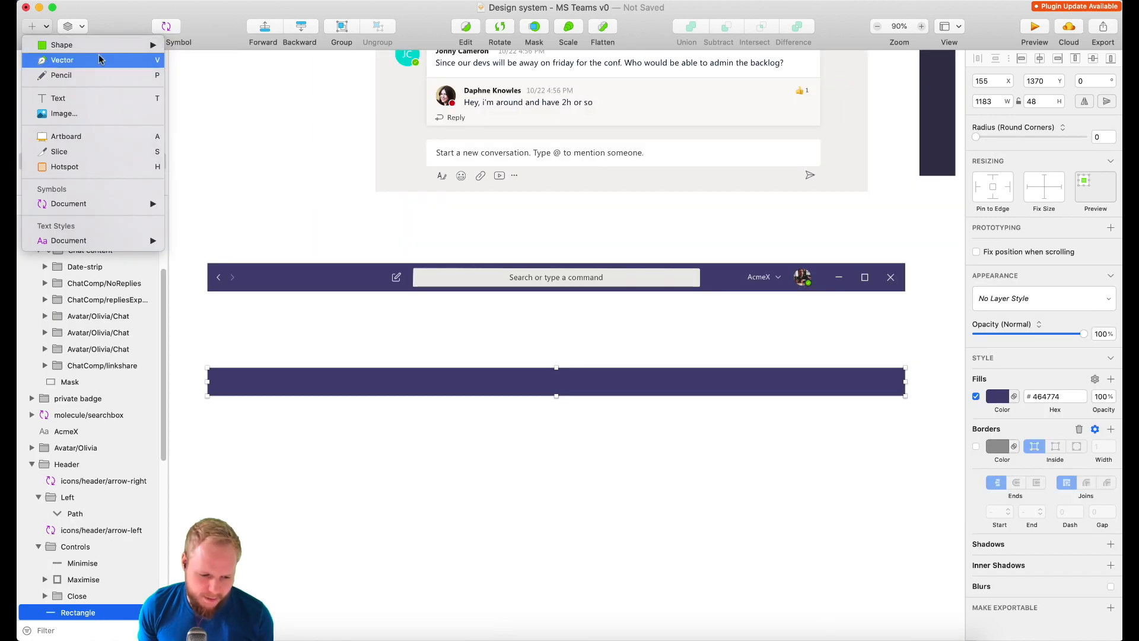
pyautogui.moveTo(100, 192)
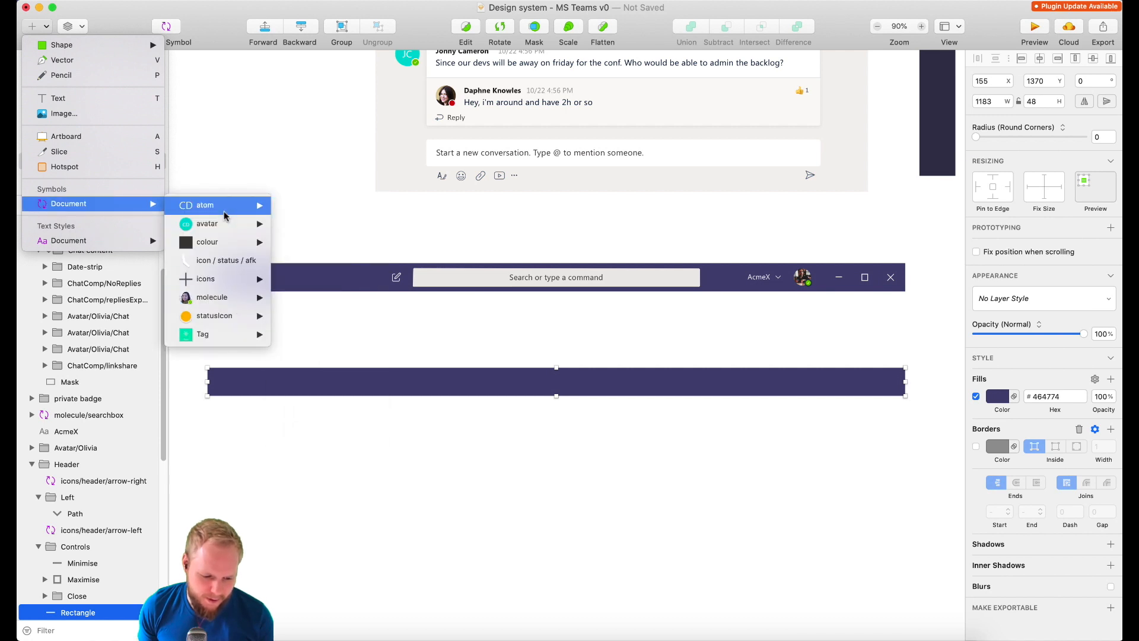
pyautogui.moveTo(206, 242)
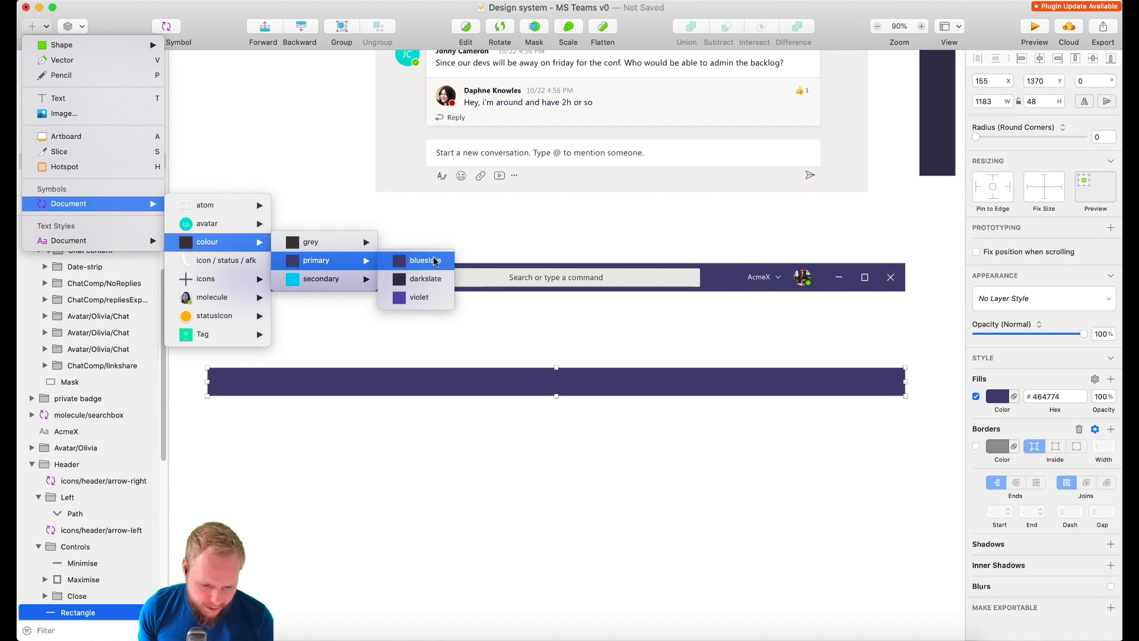
# Insert the blueslate colour symbol, mask it with the bar rectangle, and switch it to darkslate.
pyautogui.click(421, 260)
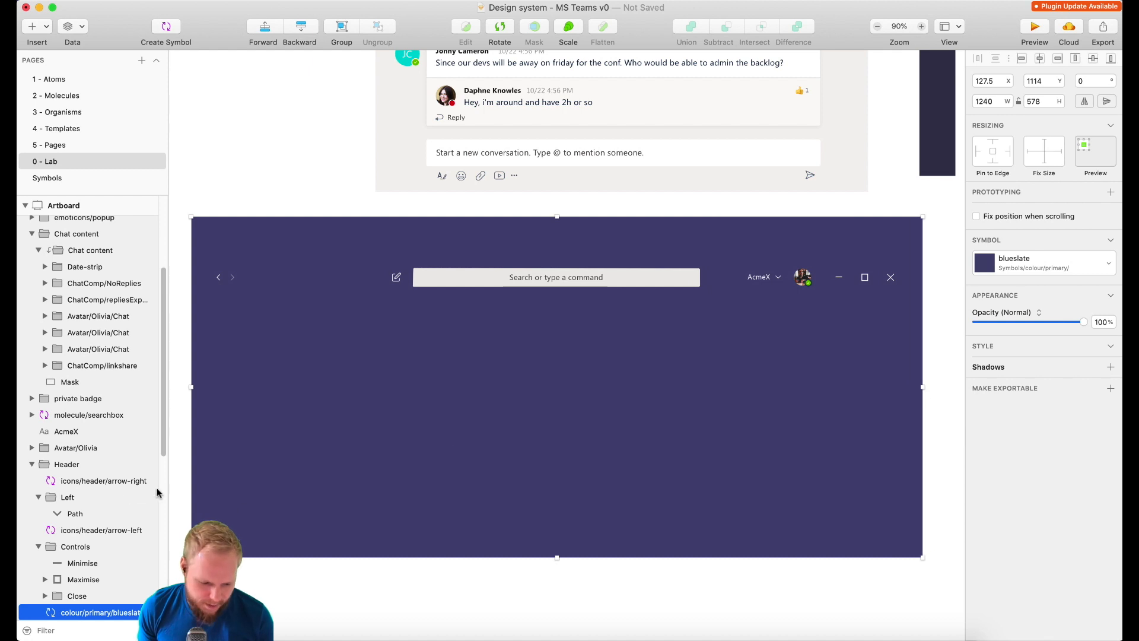
pyautogui.click(78, 527)
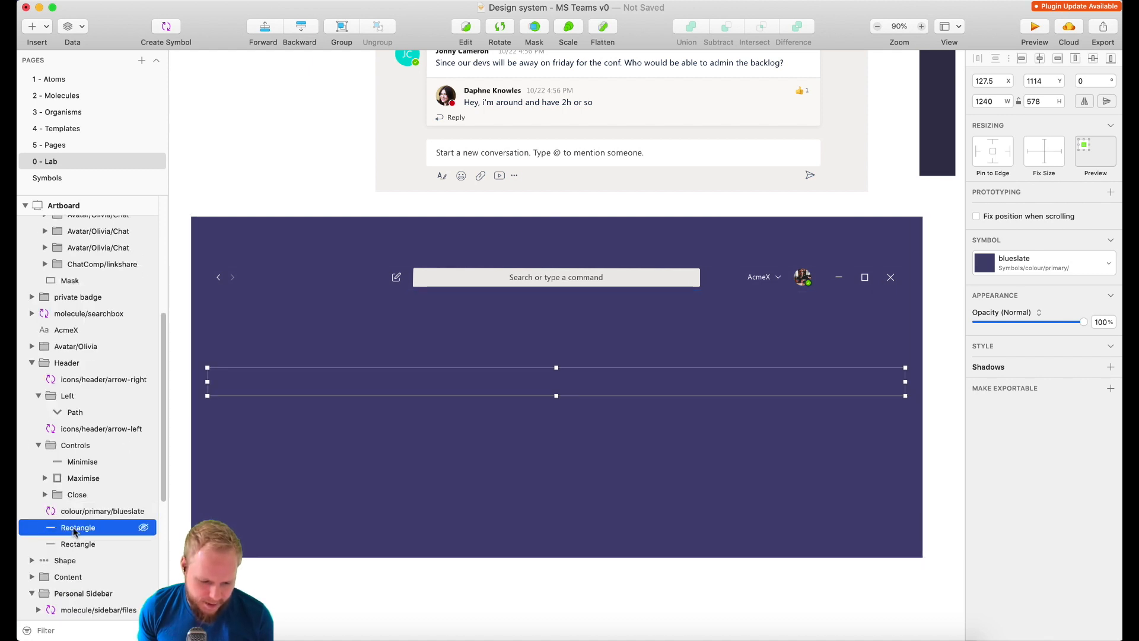
pyautogui.click(77, 526)
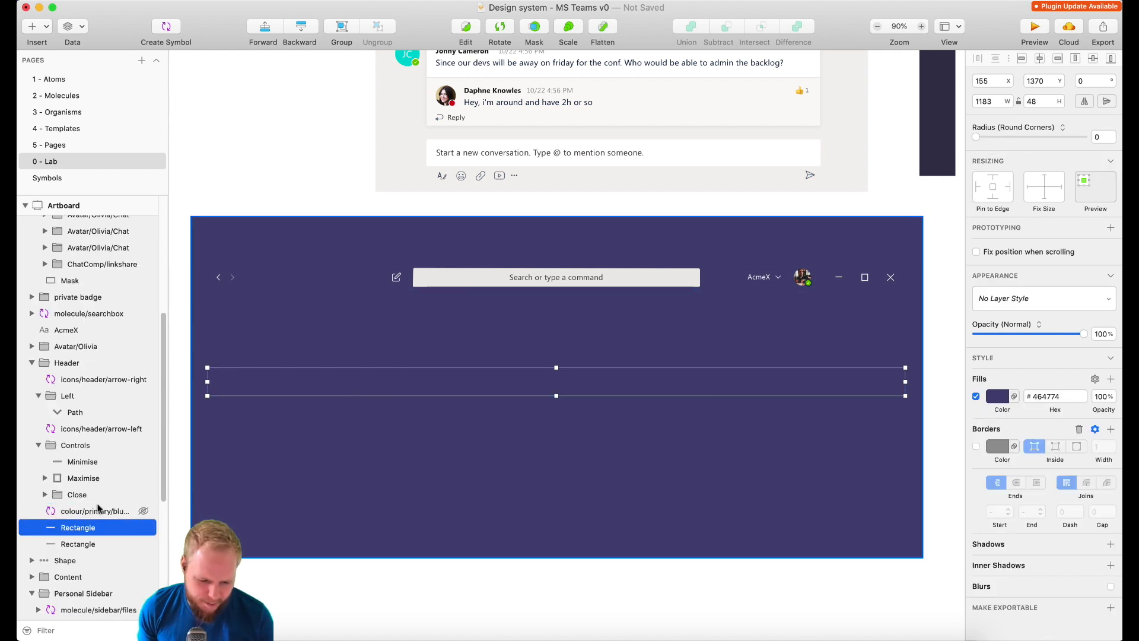
pyautogui.rightClick(93, 510)
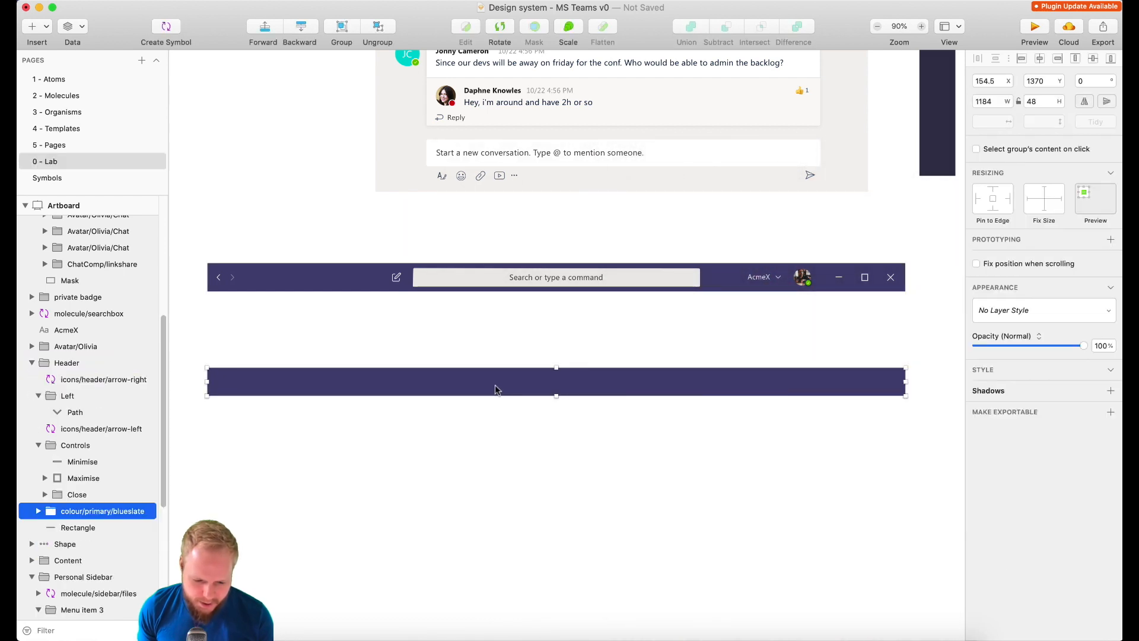
pyautogui.click(79, 527)
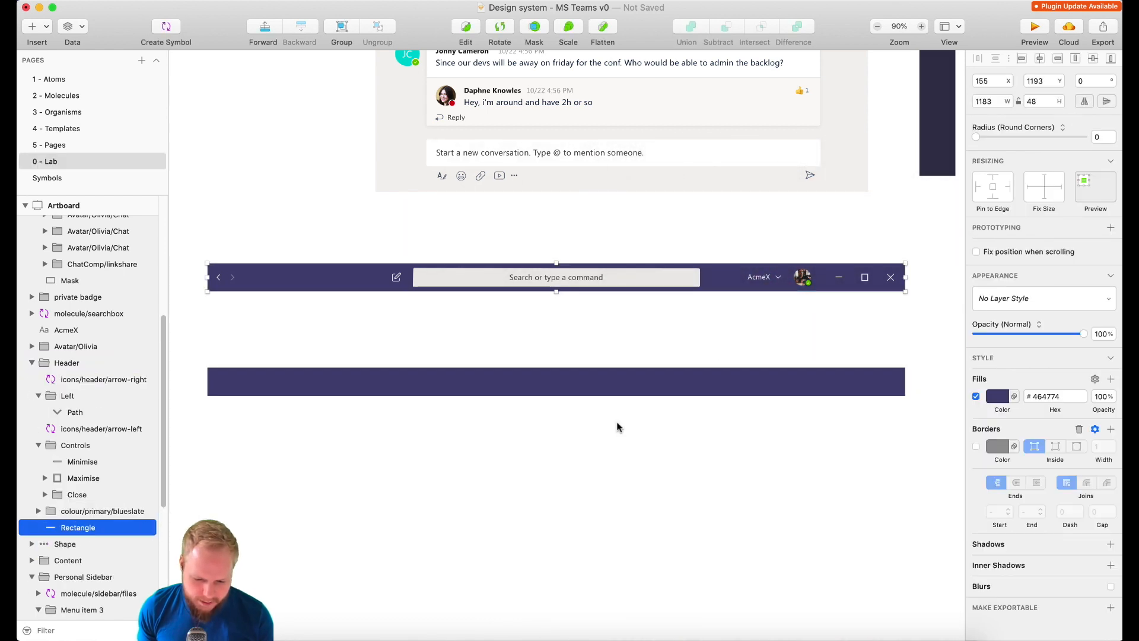
pyautogui.click(102, 510)
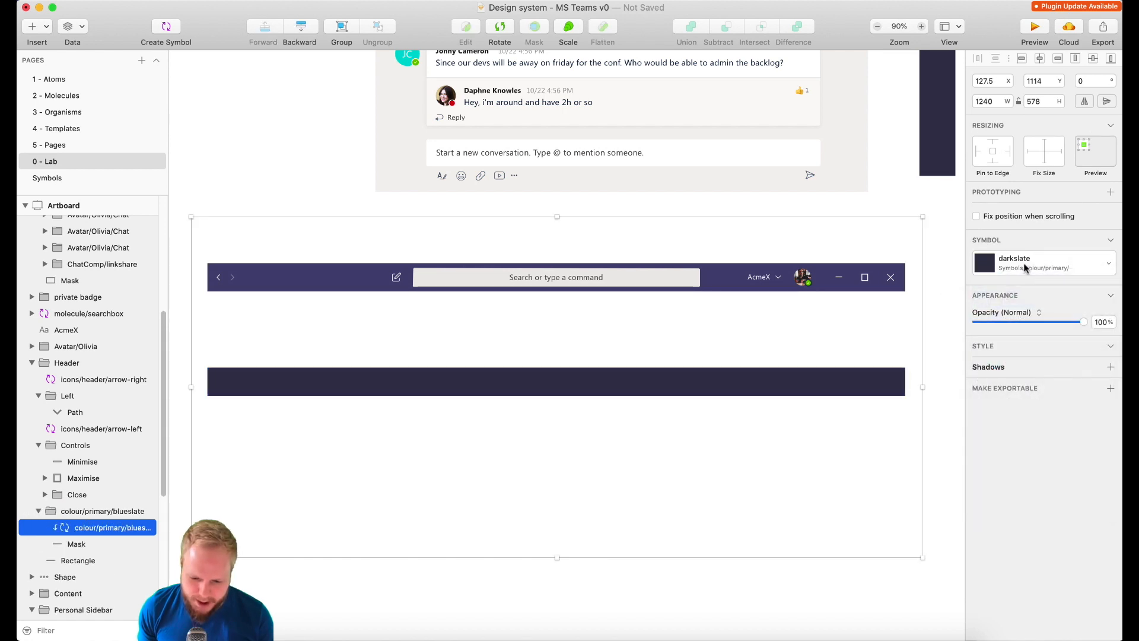
# Swap the masked bar's colour symbol to magenta, then duplicate the header background as a plain blueslate bar.
pyautogui.click(1039, 264)
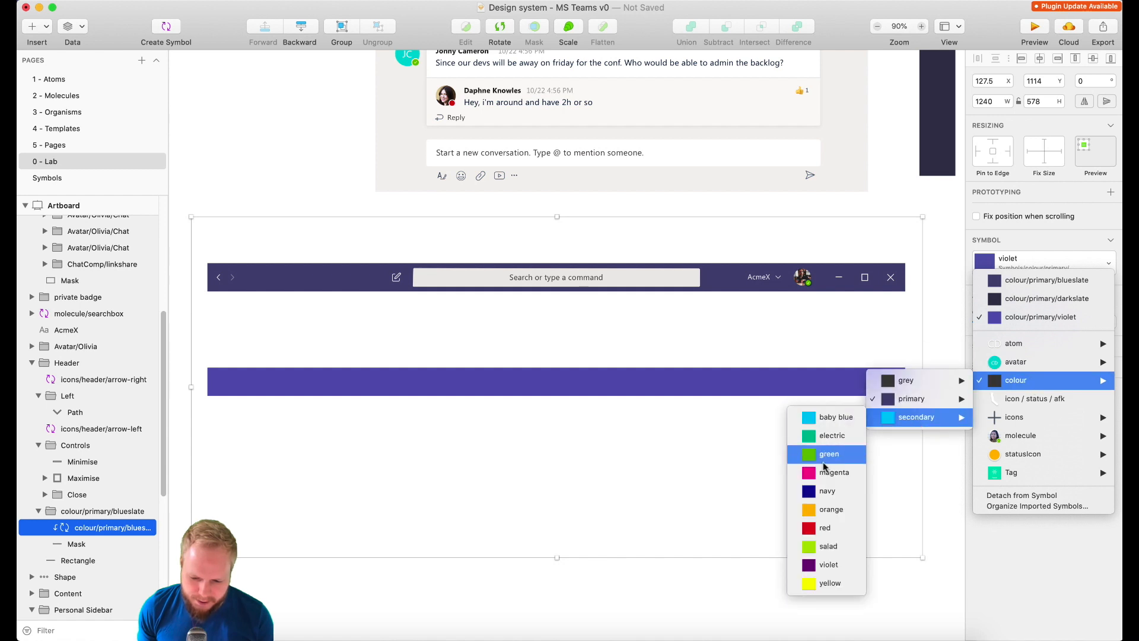
pyautogui.click(833, 472)
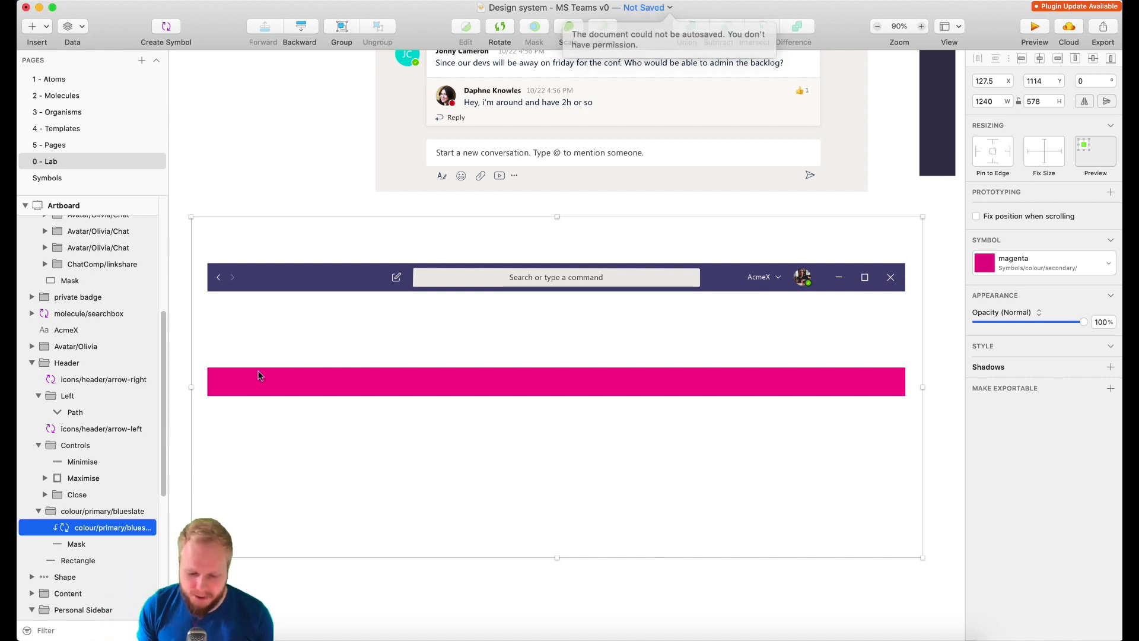
pyautogui.moveTo(73, 87)
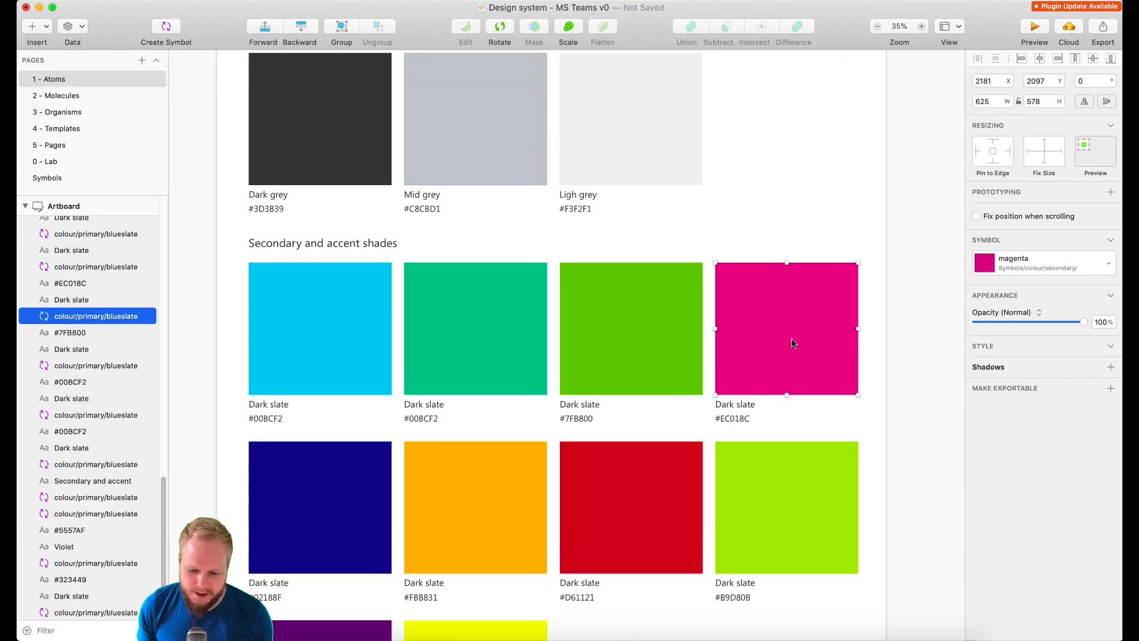
pyautogui.doubleClick(786, 328)
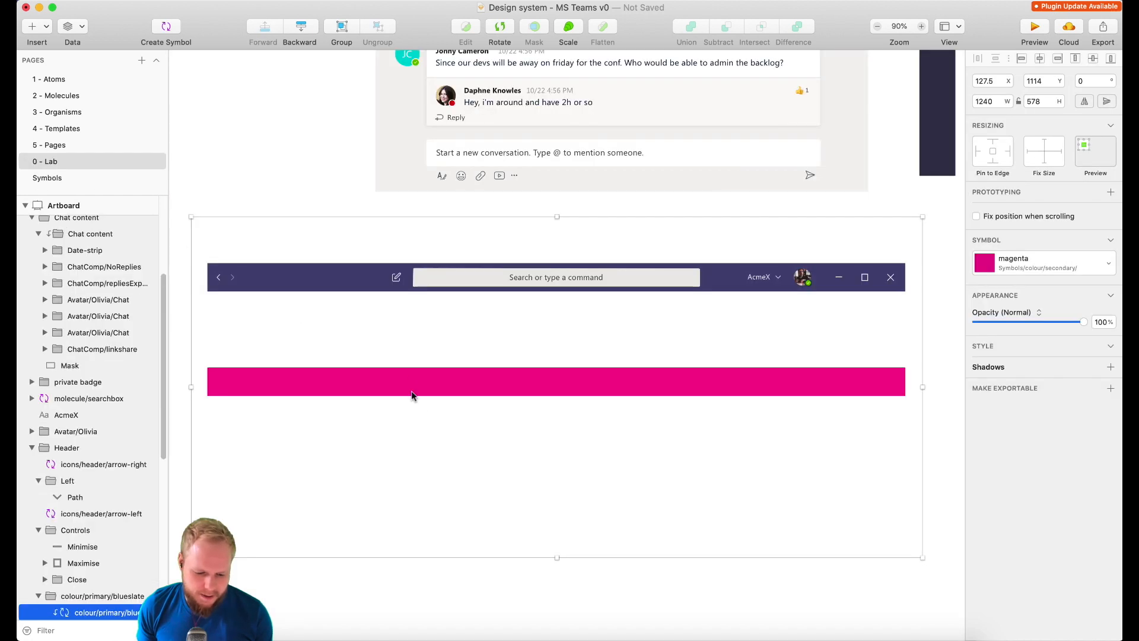
pyautogui.moveTo(1008, 310)
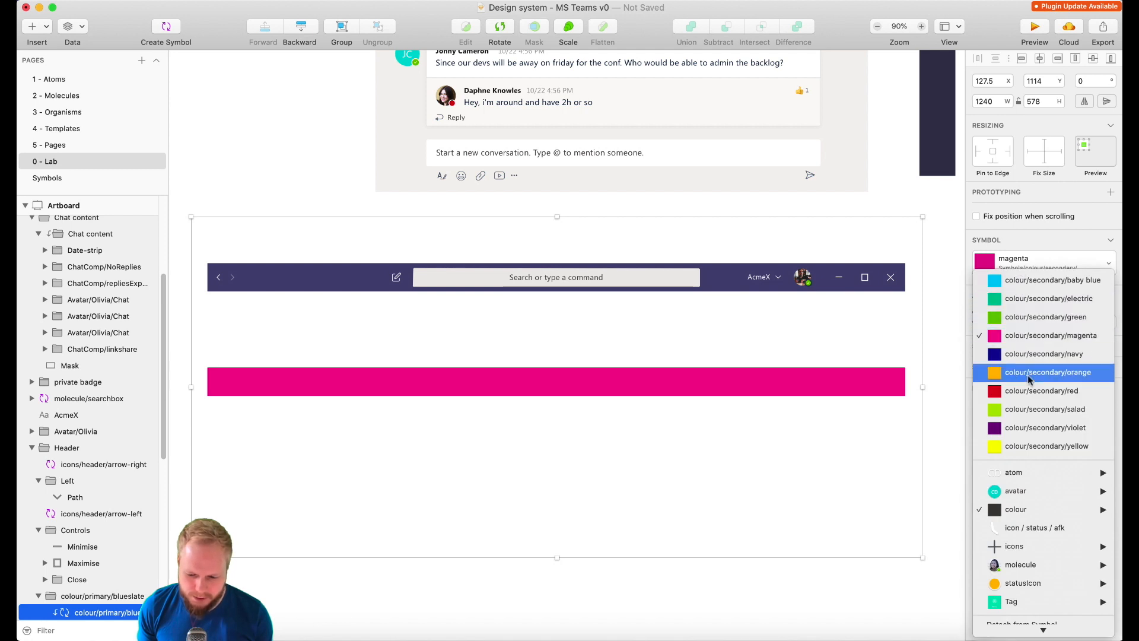
pyautogui.moveTo(1015, 509)
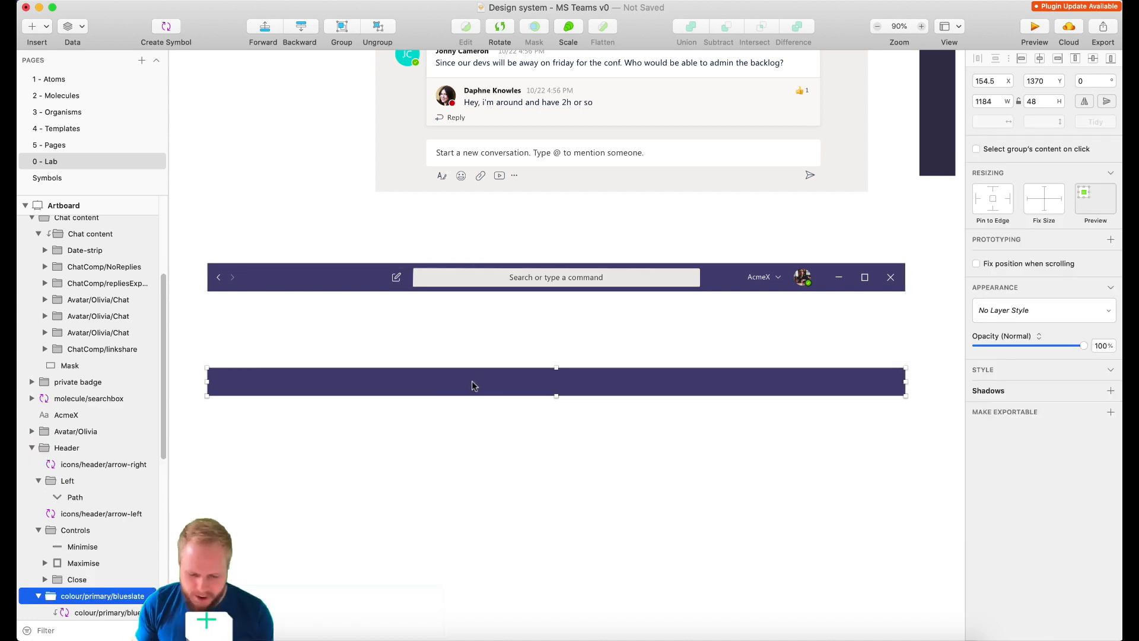
# Copy the Header's left arrow icons into the new blue bar.
pyautogui.rightClick(472, 381)
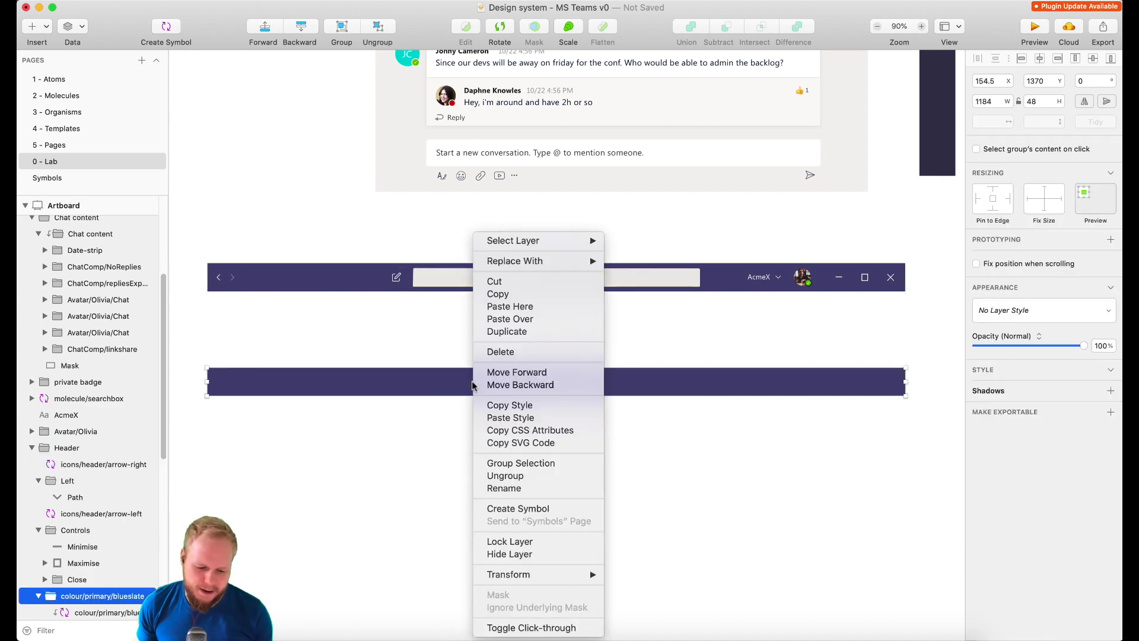
pyautogui.moveTo(537, 507)
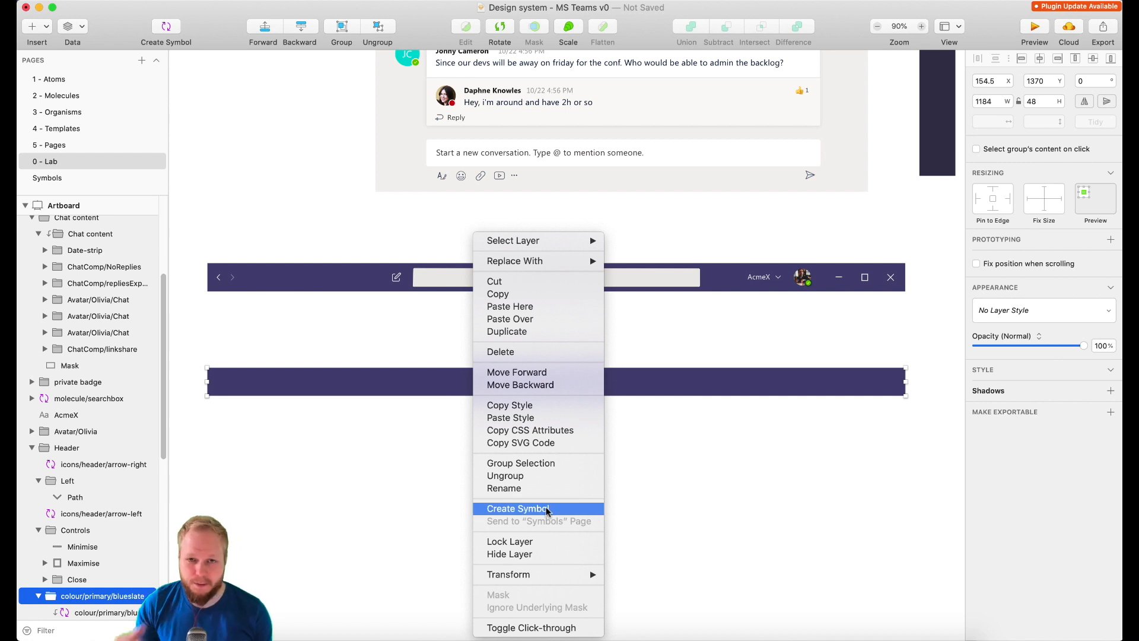
pyautogui.moveTo(284, 231)
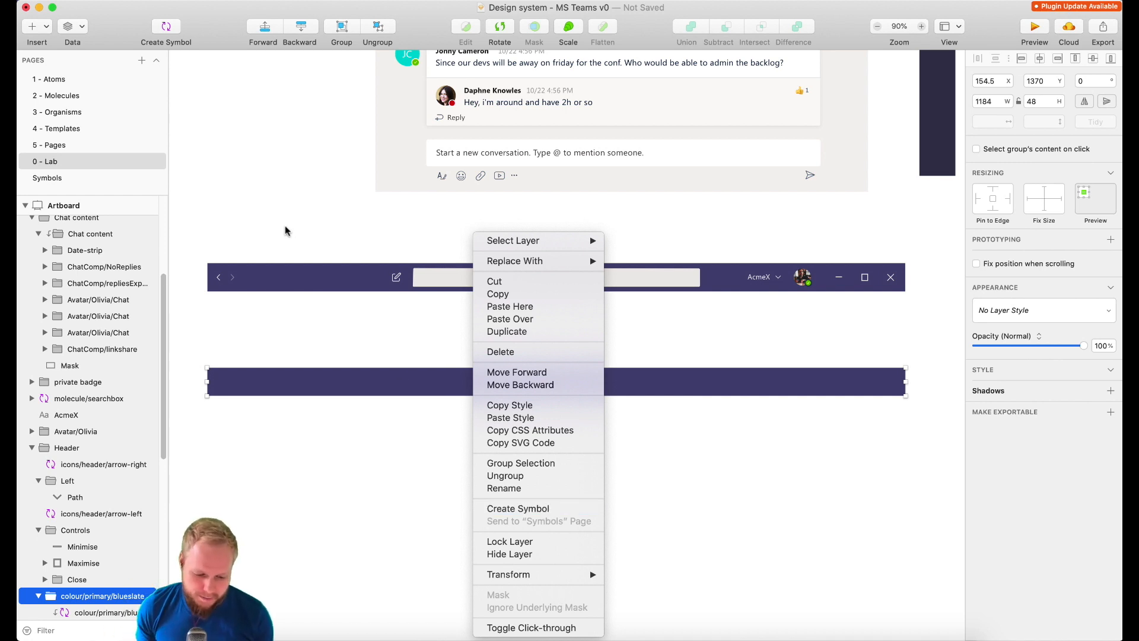
pyautogui.click(294, 367)
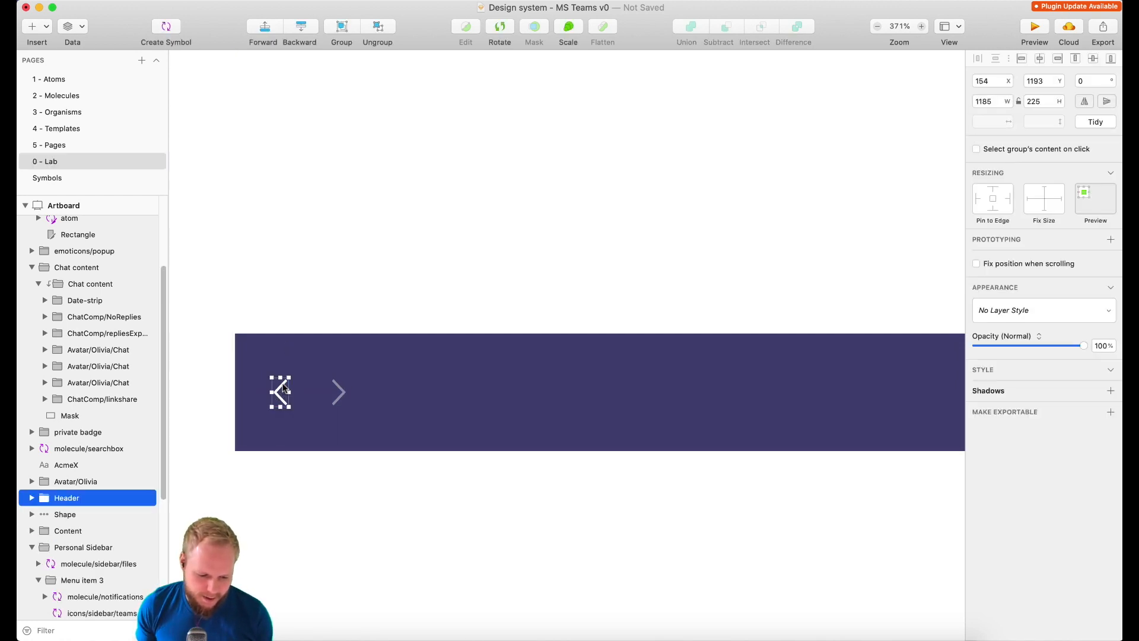
# Create symbols atom/icon/arrow/left-active and atom/icon/arrow/right-inactive from the two arrows.
pyautogui.rightClick(280, 393)
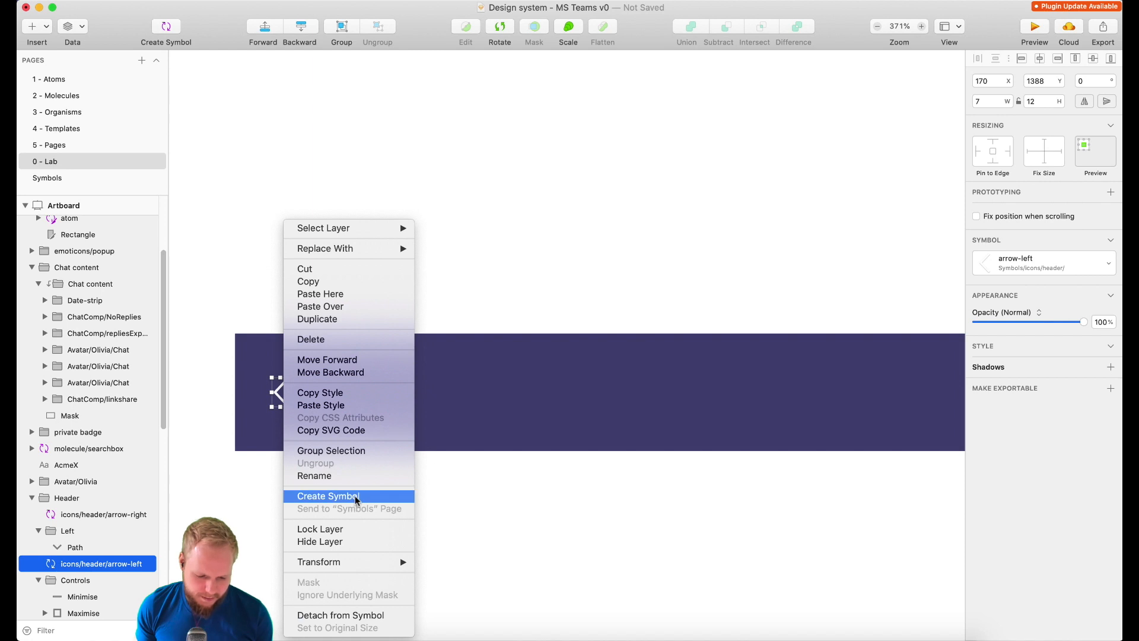
pyautogui.click(328, 496)
pyautogui.write('atom/icon/arrow')
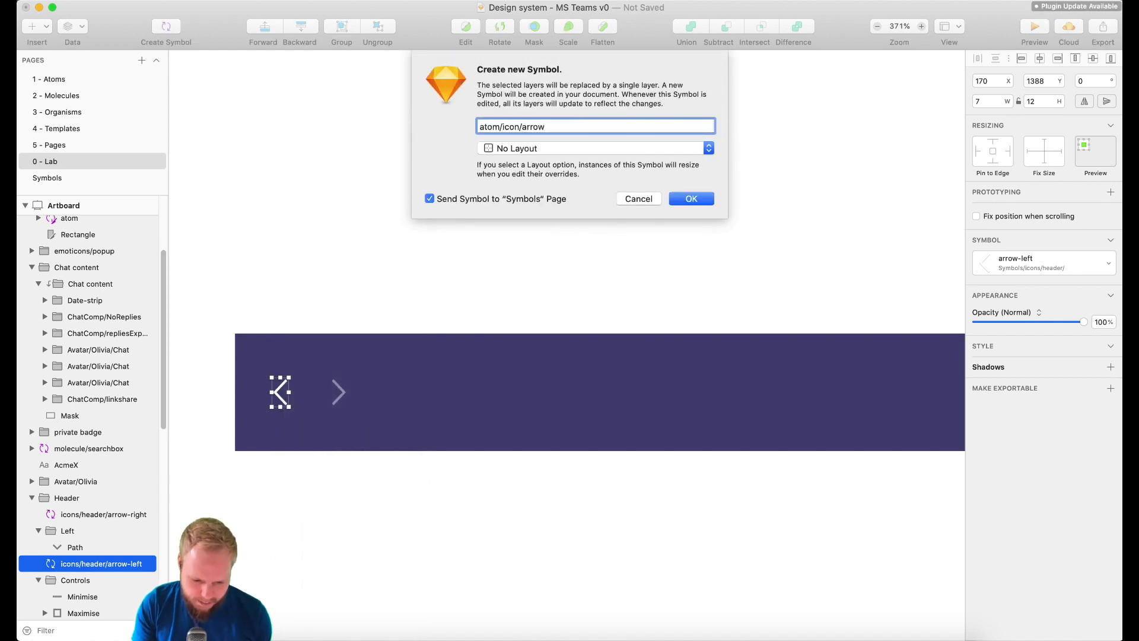
pyautogui.write('-left-activ')
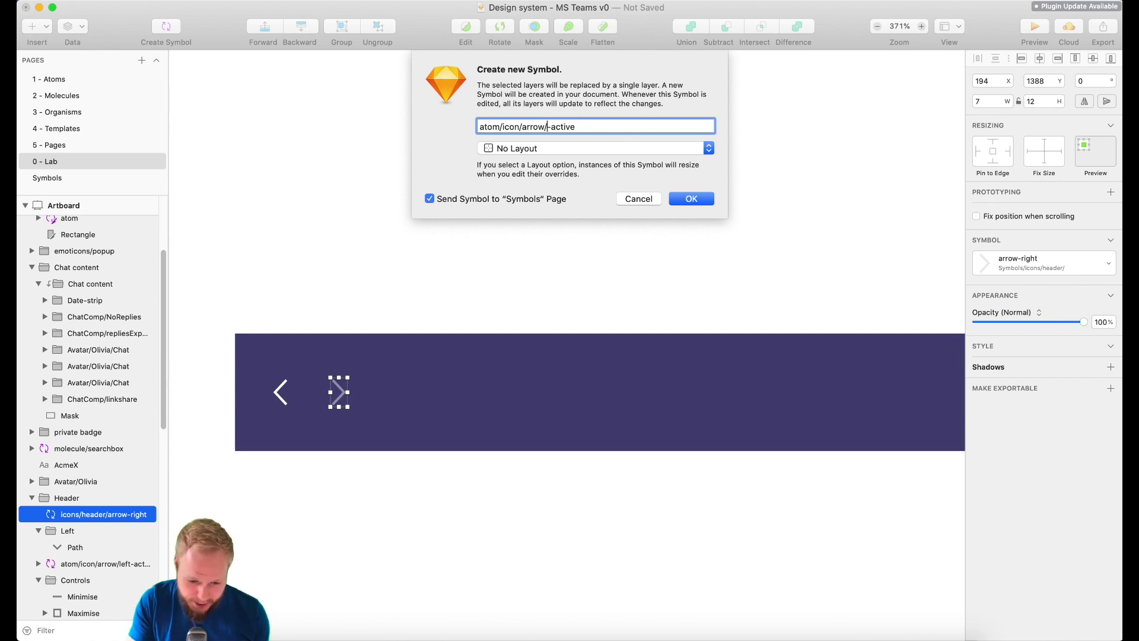
pyautogui.write('right')
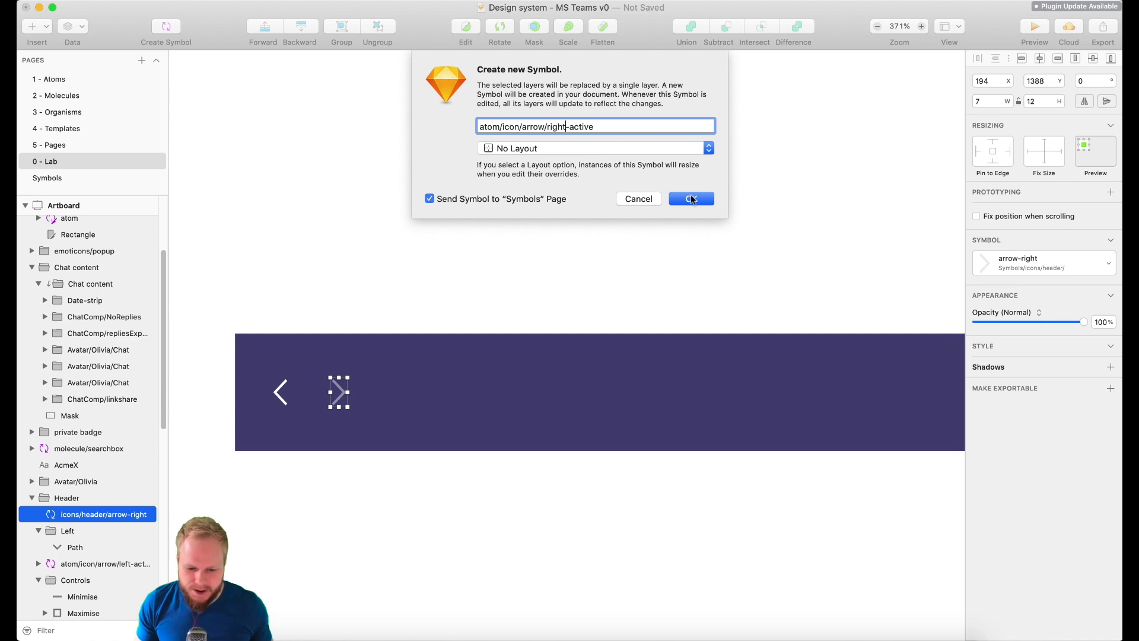
pyautogui.press('backspace')
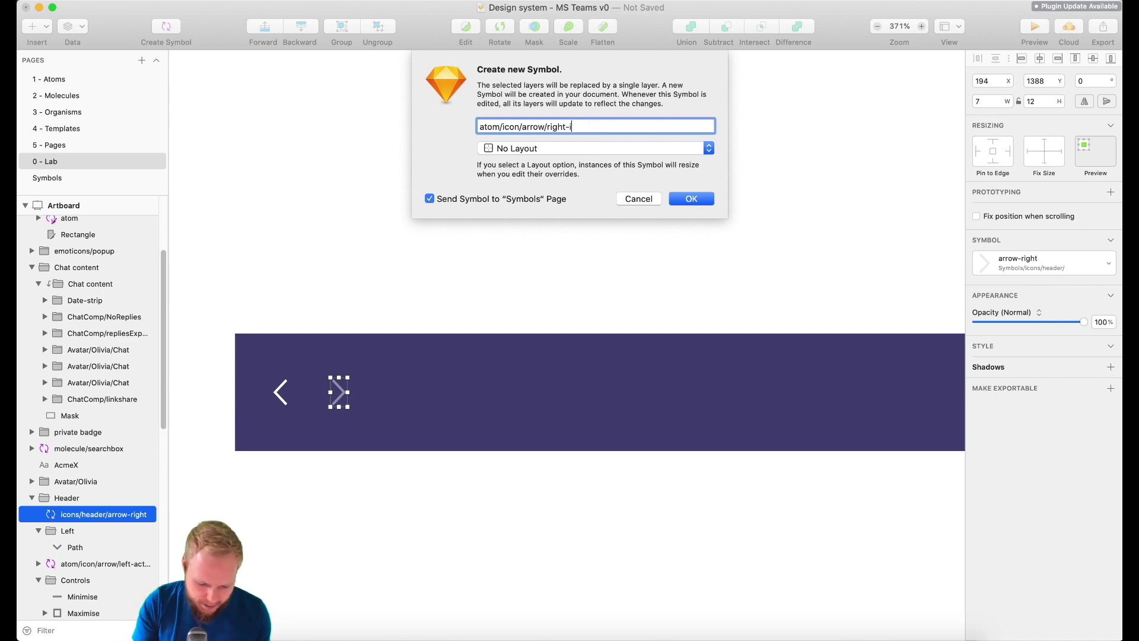
pyautogui.click(691, 198)
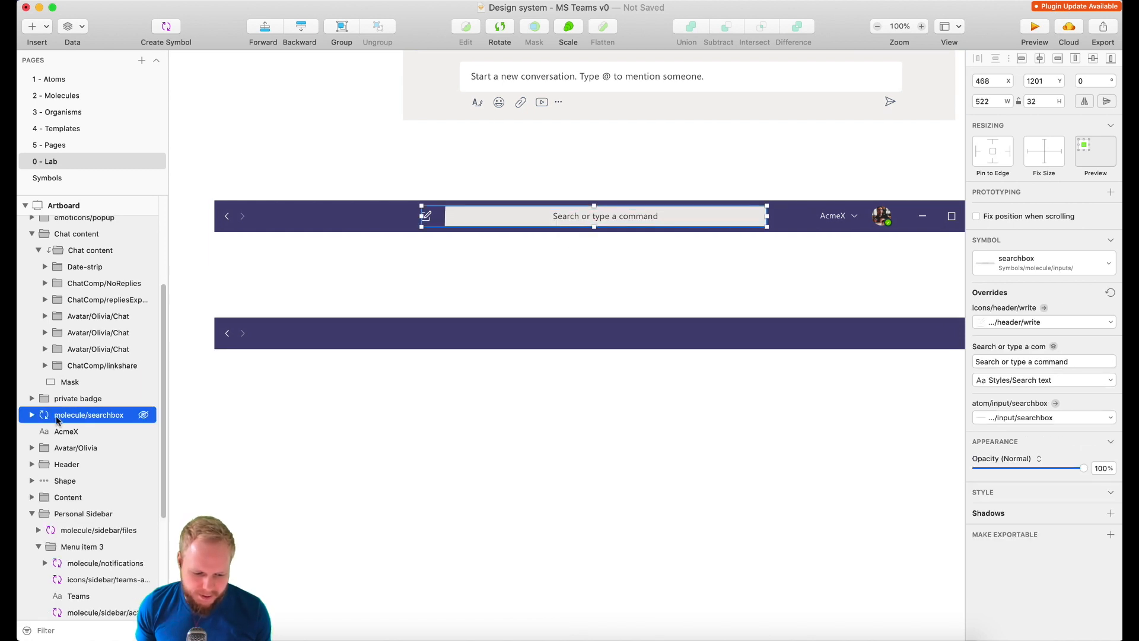
# Copy the molecule/searchbox instance from Molecules into the middle of the new bar.
pyautogui.click(57, 95)
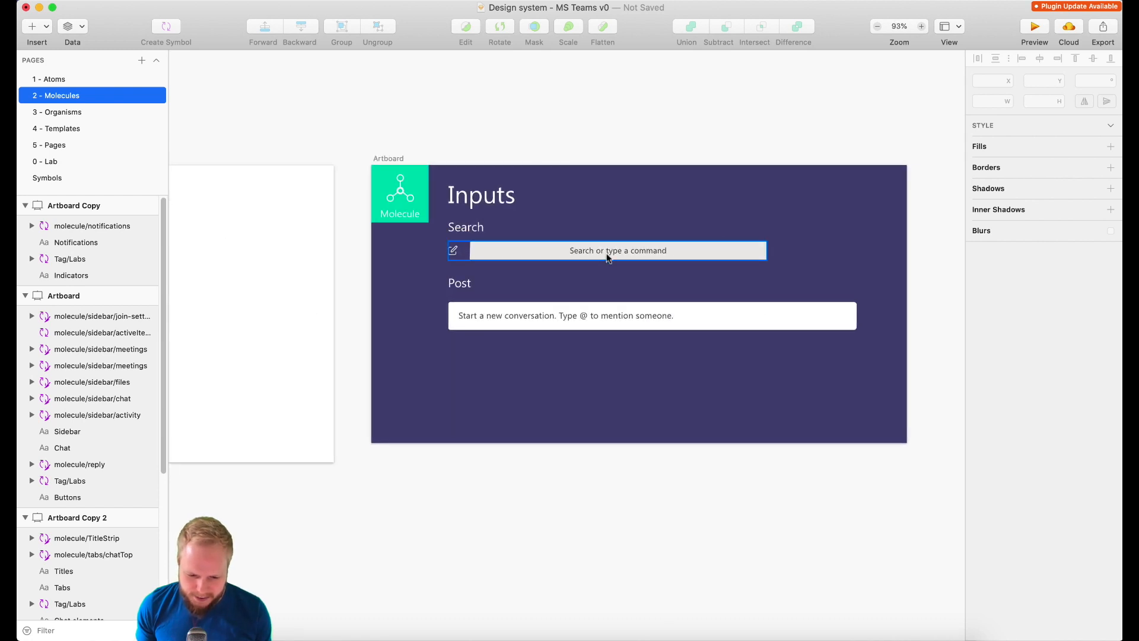
pyautogui.click(617, 251)
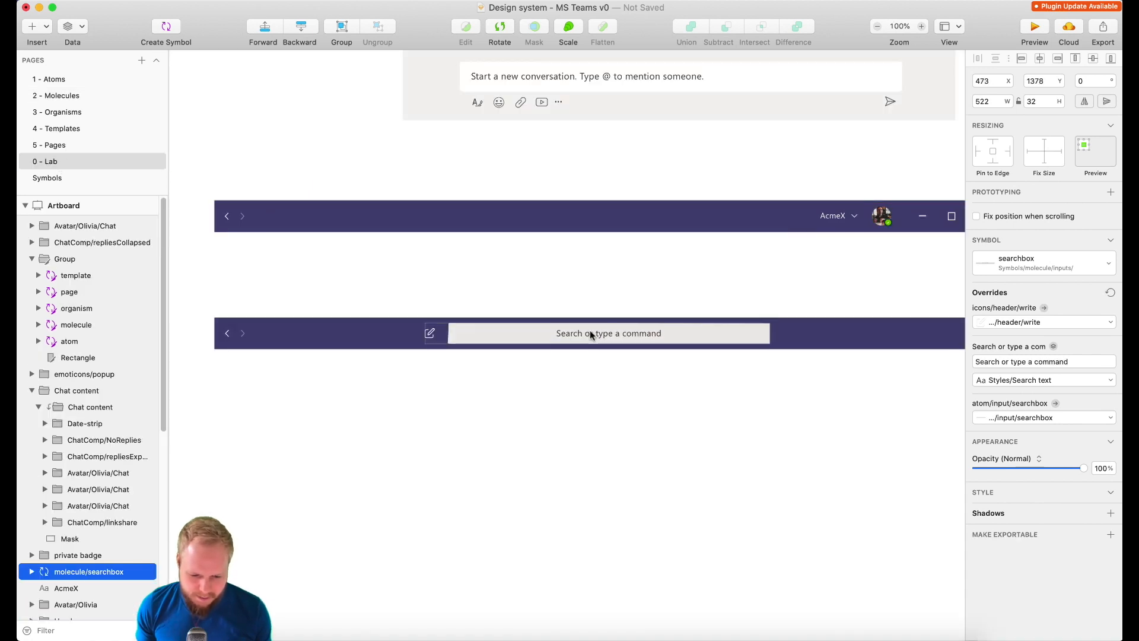
pyautogui.click(607, 332)
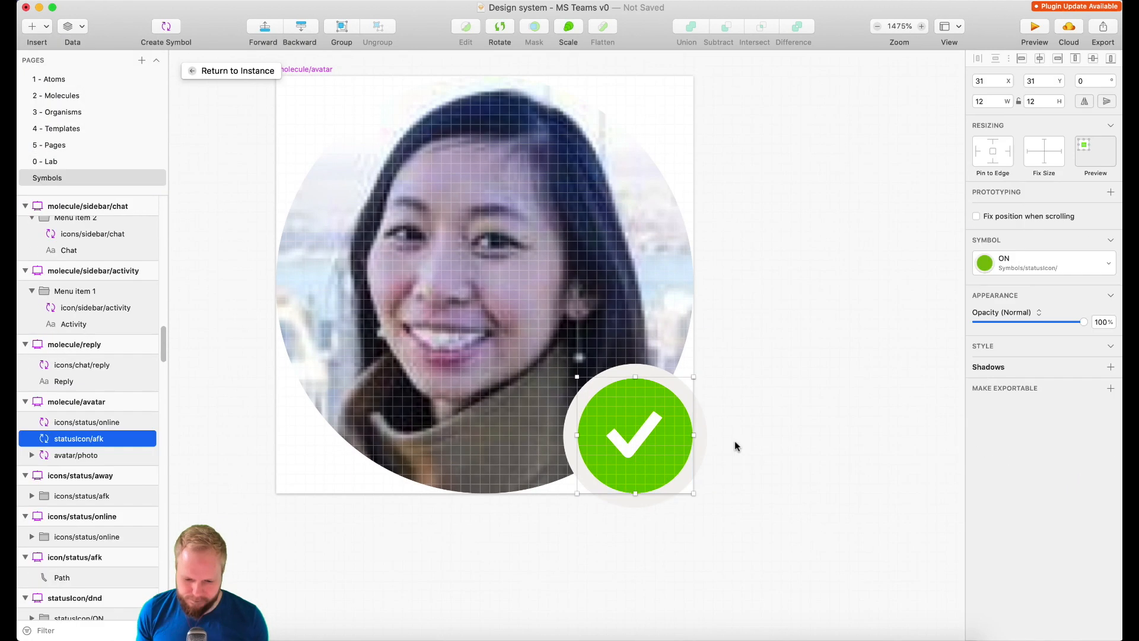
# Copy the avatar and the AcmeX project selector from the original header into the new bar.
pyautogui.click(46, 160)
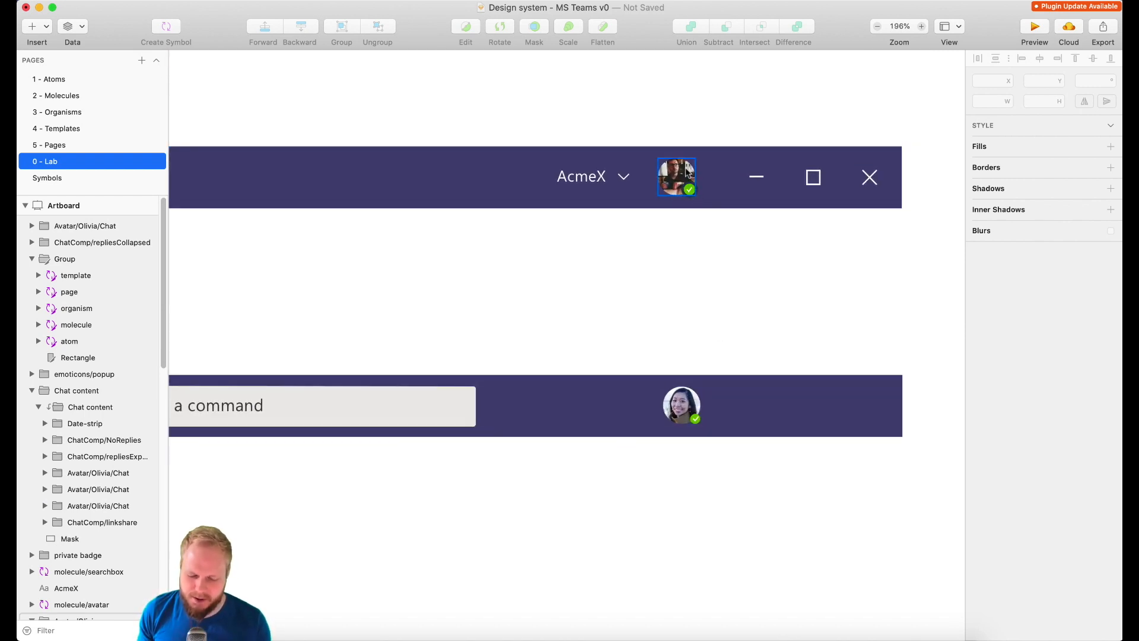
pyautogui.click(675, 177)
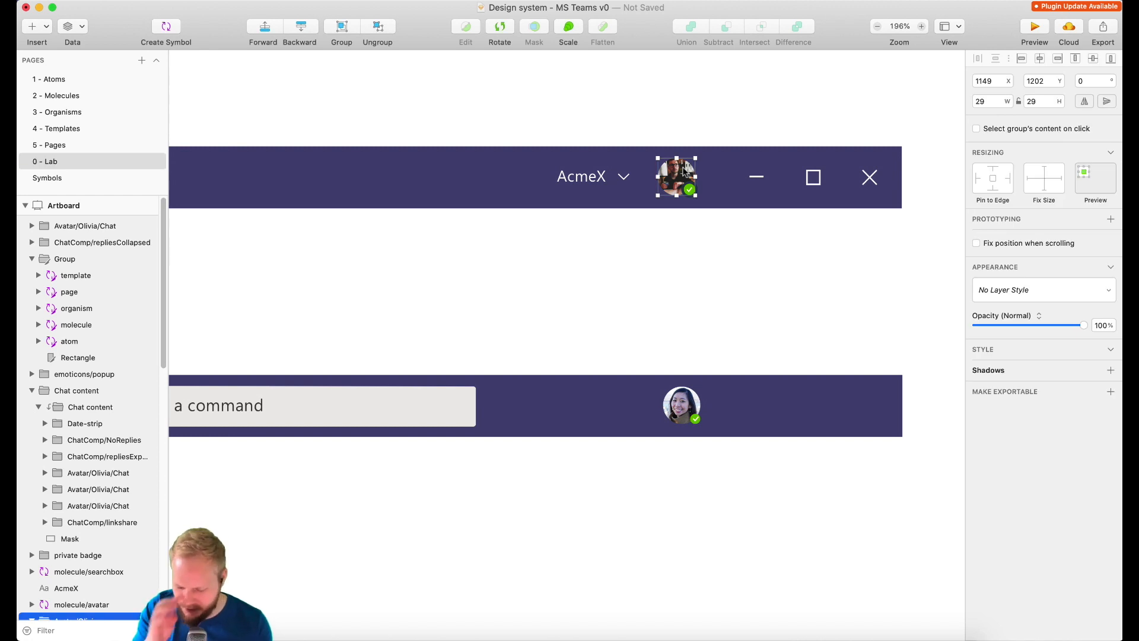
pyautogui.click(681, 405)
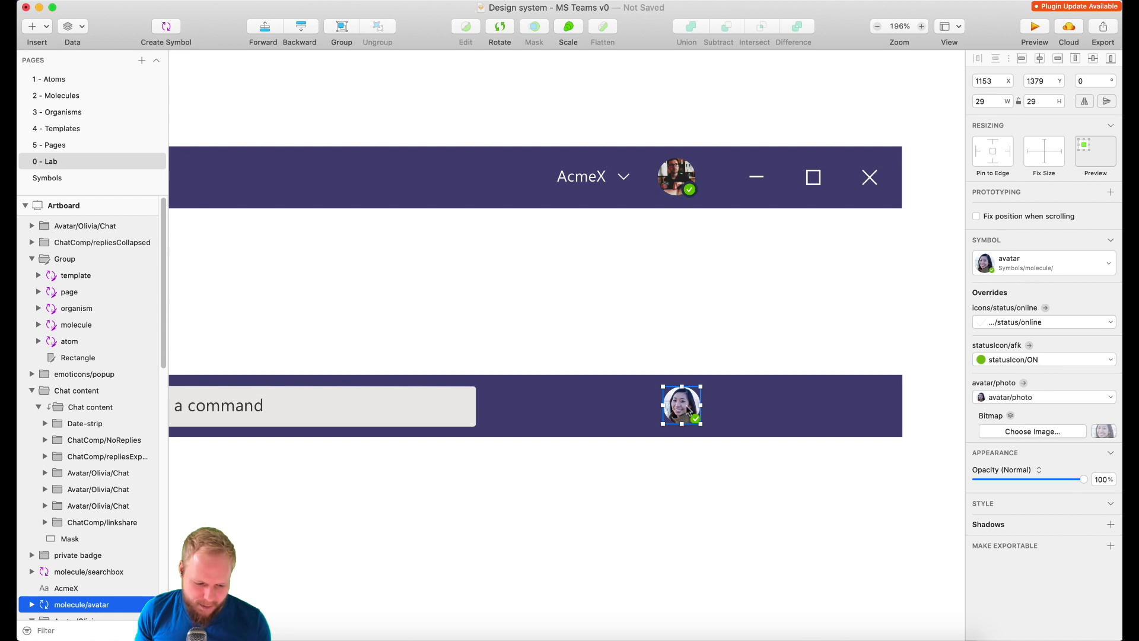
pyautogui.click(581, 176)
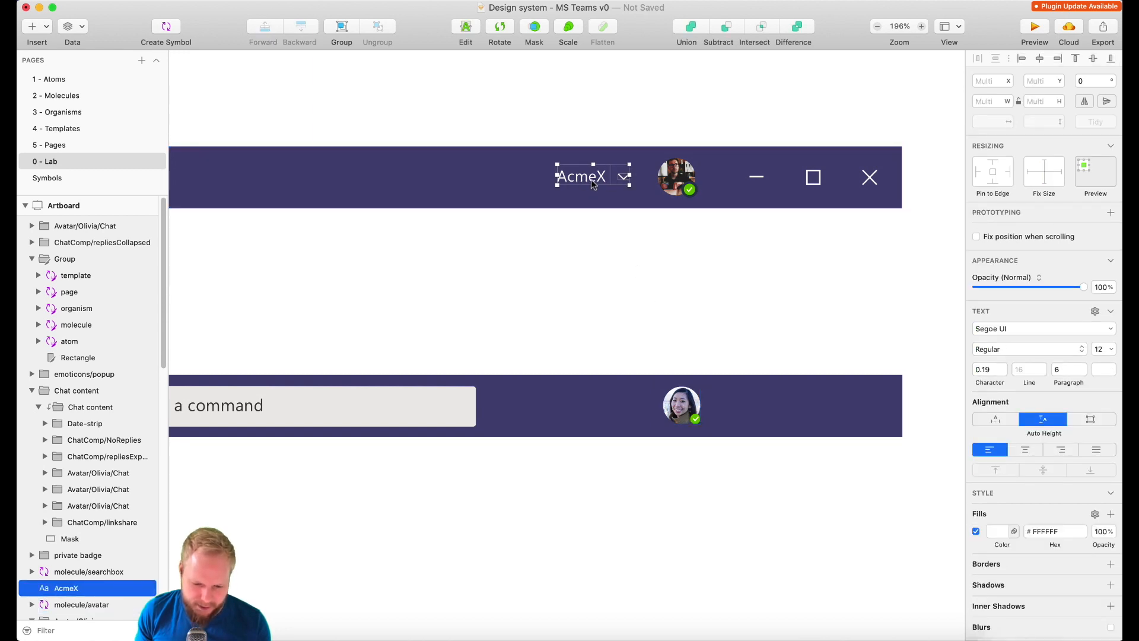
pyautogui.scroll(-3)
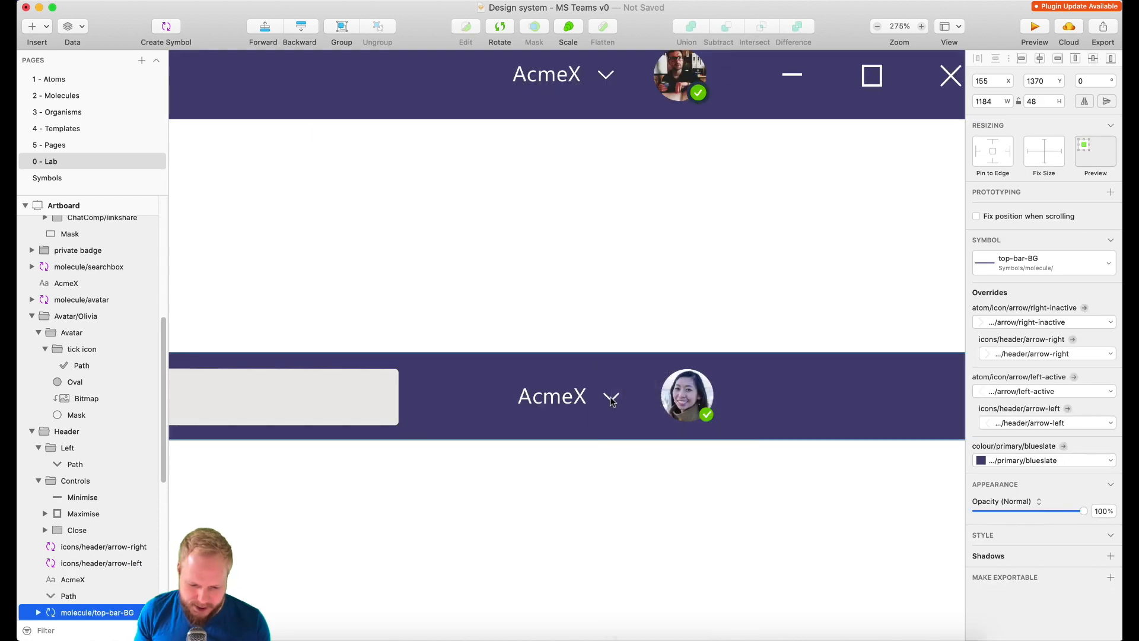
pyautogui.click(166, 27)
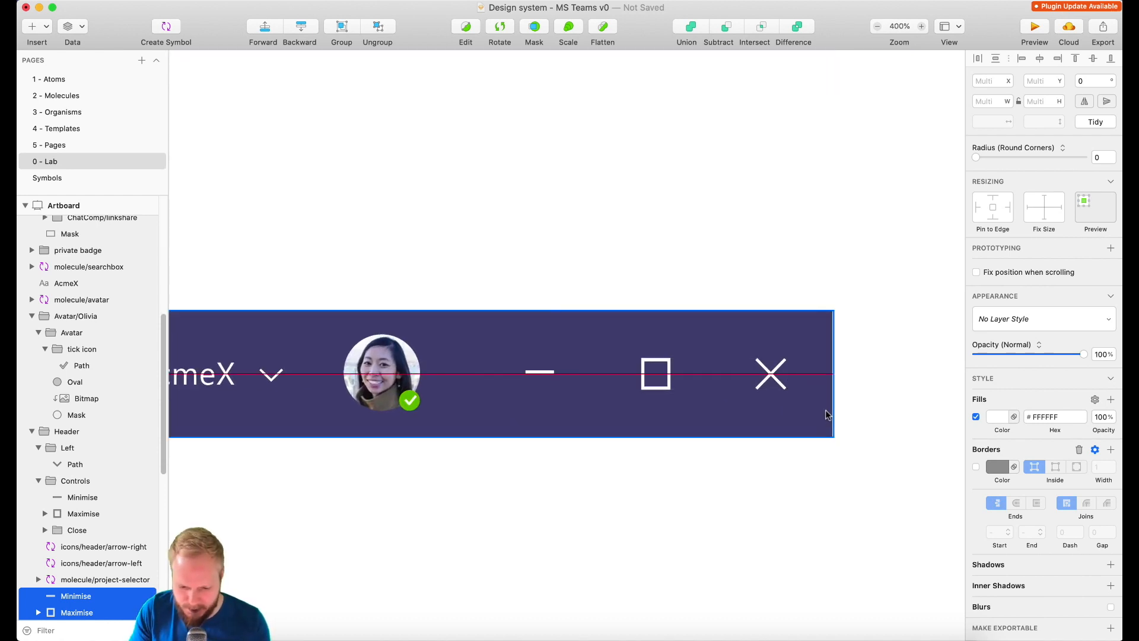
# Turn the new bar's Minimise/Maximise/Close controls into a window-options molecule symbol.
pyautogui.click(530, 376)
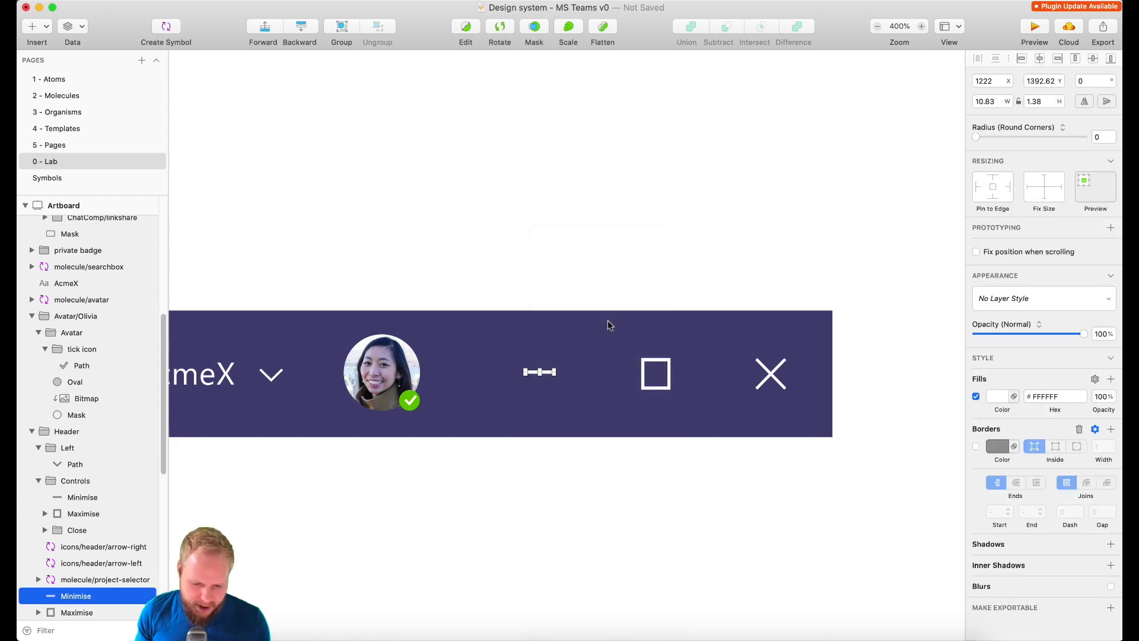
pyautogui.click(166, 27)
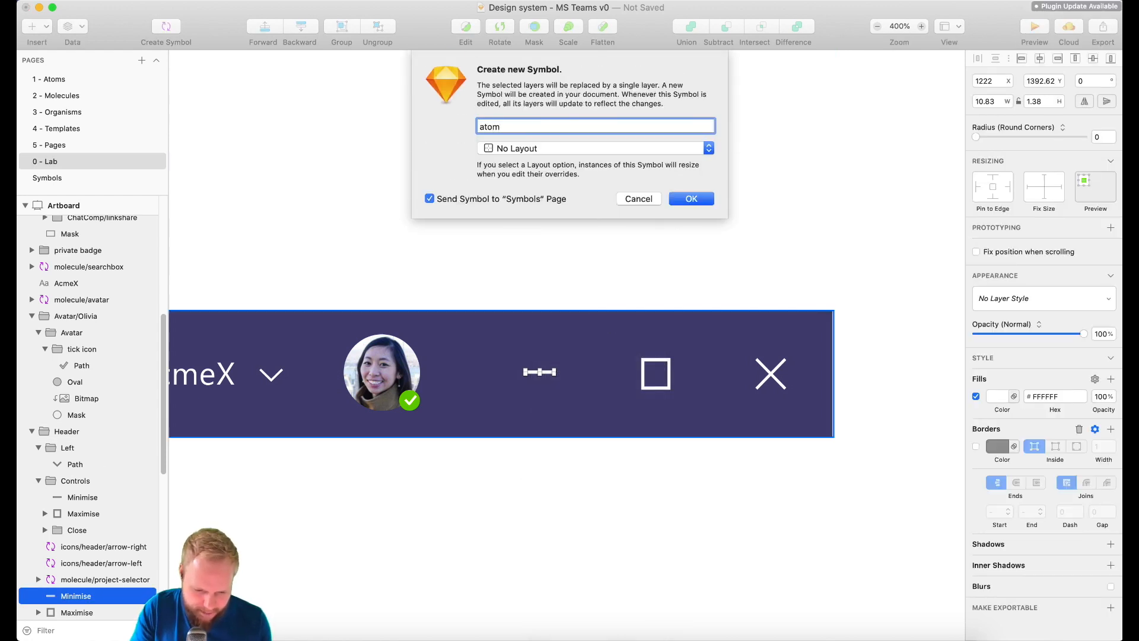
pyautogui.click(690, 198)
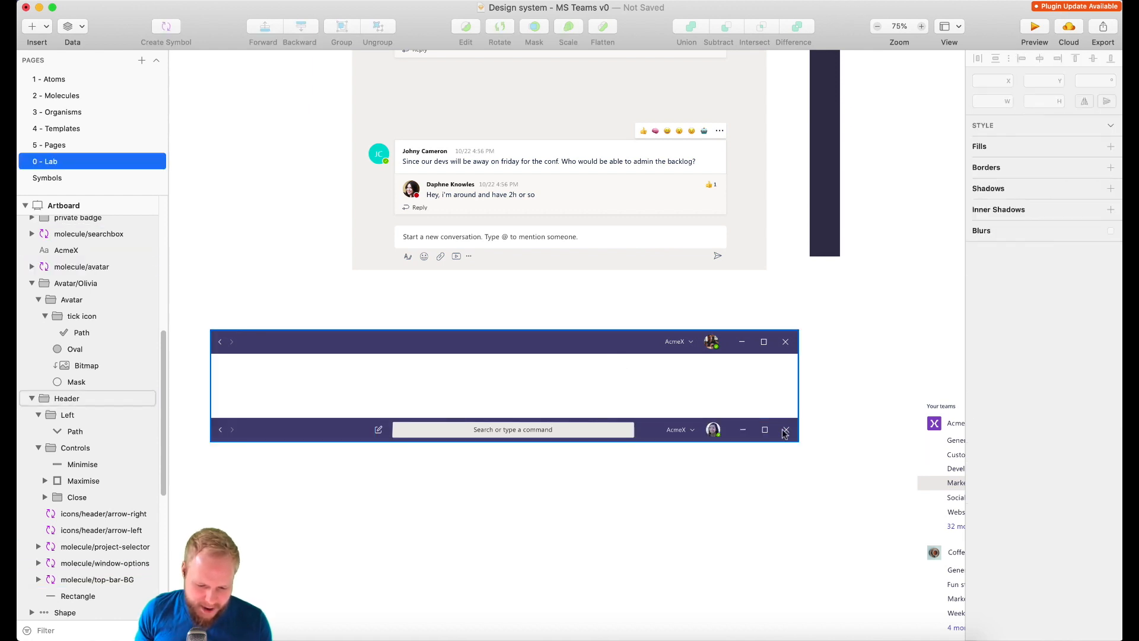
# Select the whole top bar and create the organism/topBar symbol from it.
pyautogui.click(504, 386)
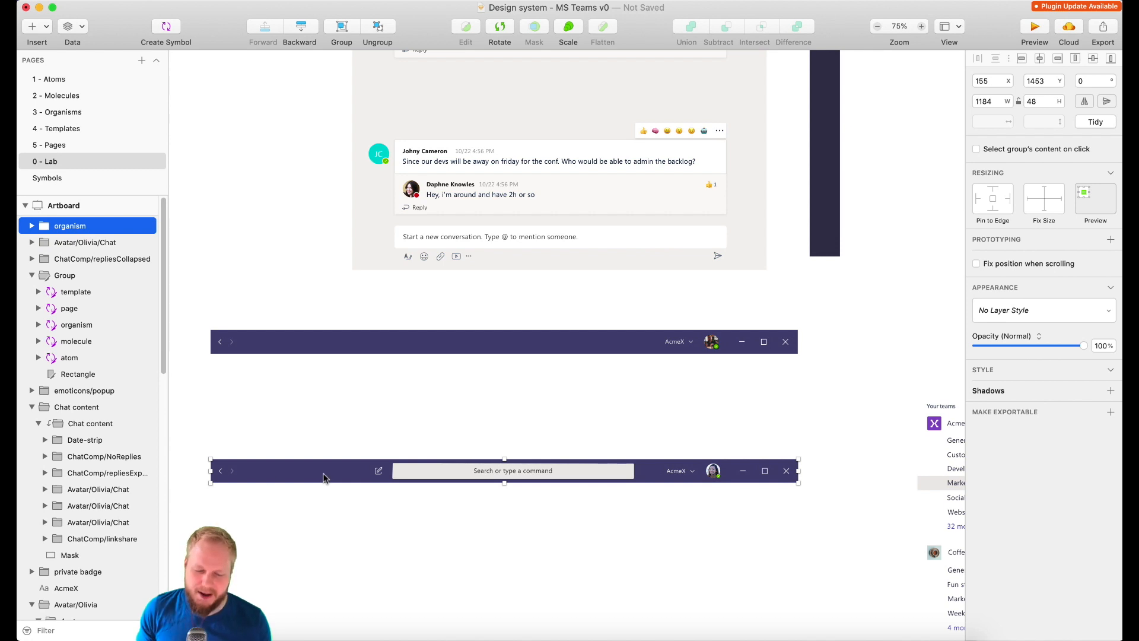
pyautogui.moveTo(325, 474)
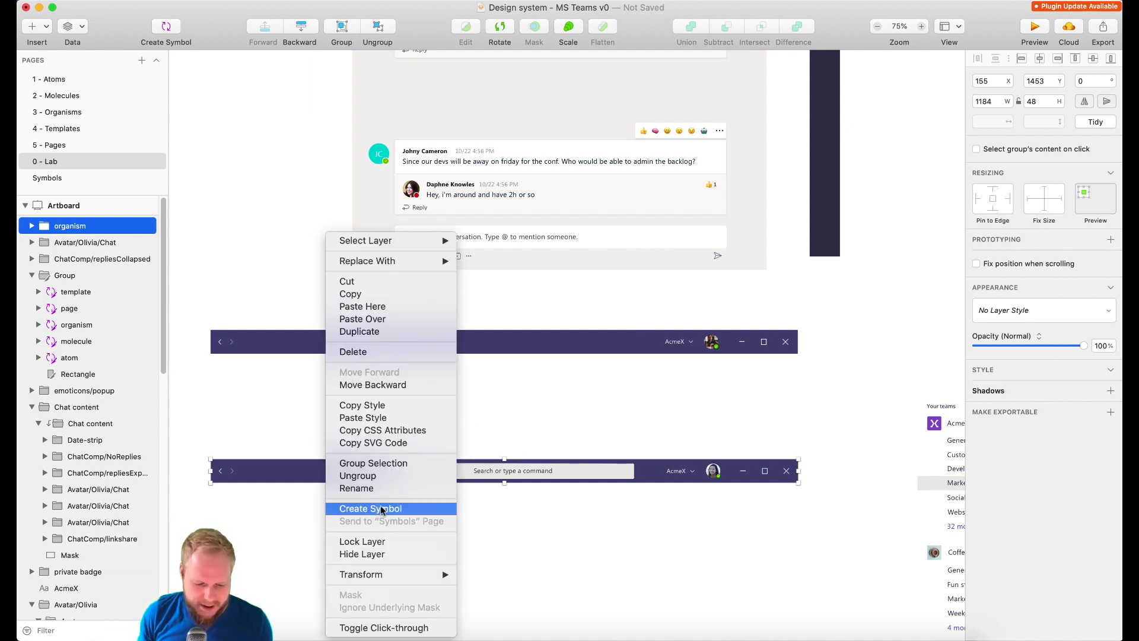
pyautogui.click(370, 508)
pyautogui.write('organism/topBar')
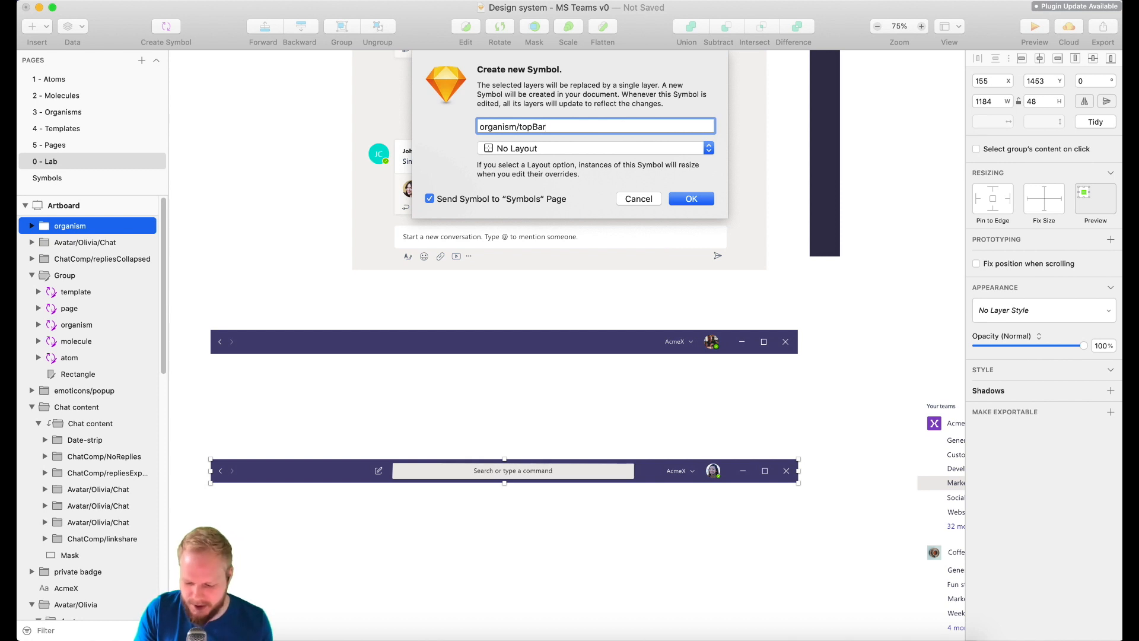
pyautogui.click(690, 198)
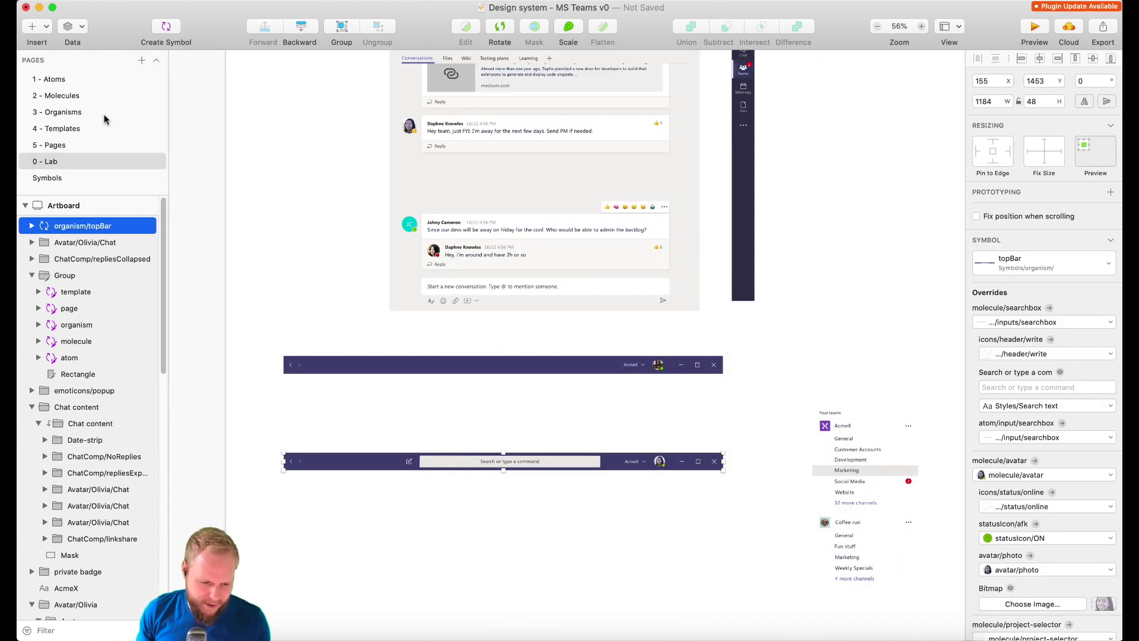
# Retitle the Organisms page artboard heading to 'Navigation'.
pyautogui.click(57, 111)
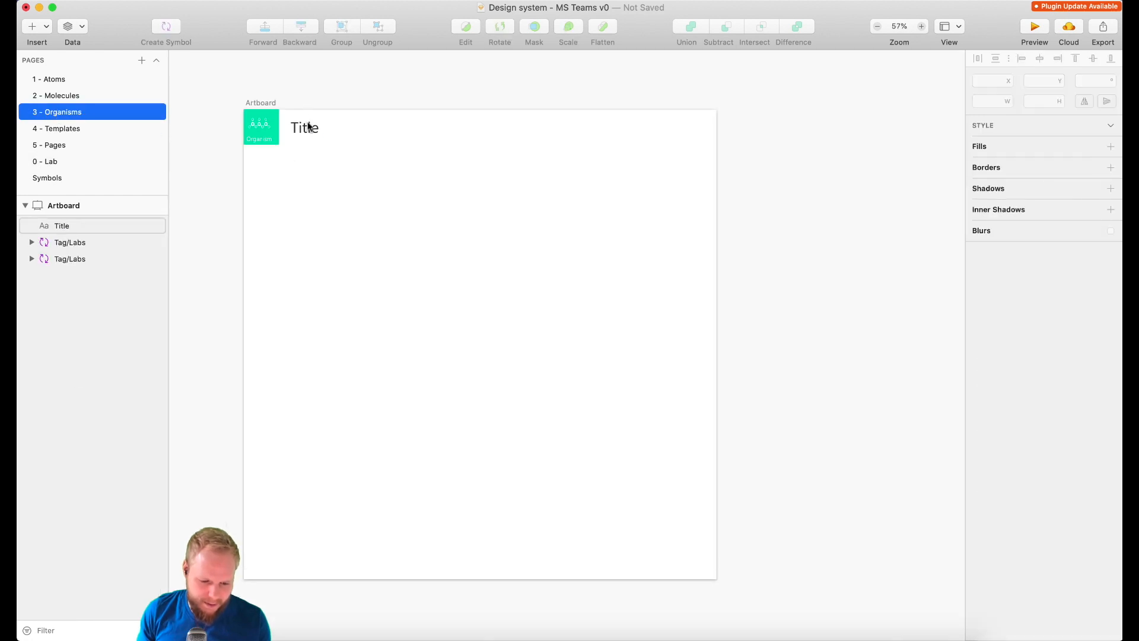
pyautogui.doubleClick(305, 127)
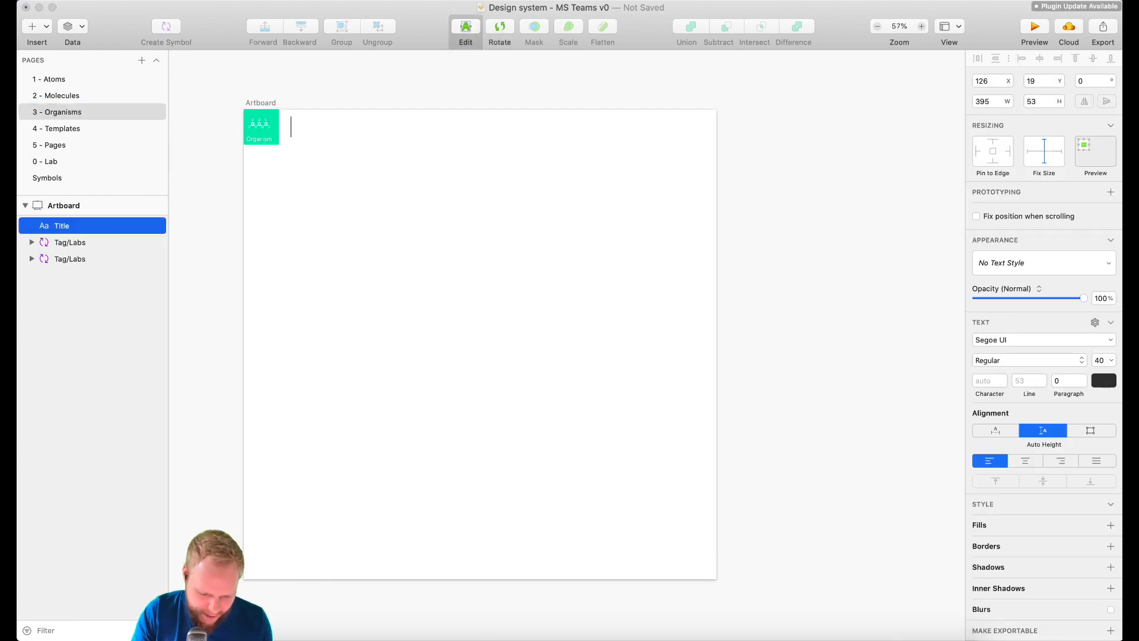
pyautogui.write('Navigation')
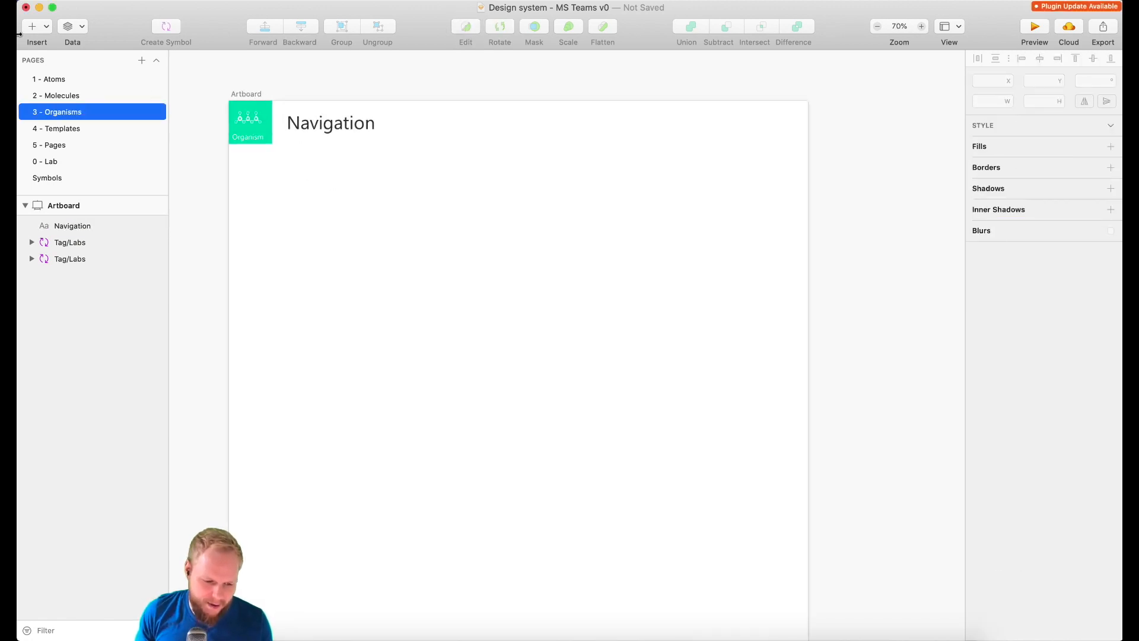
pyautogui.click(32, 28)
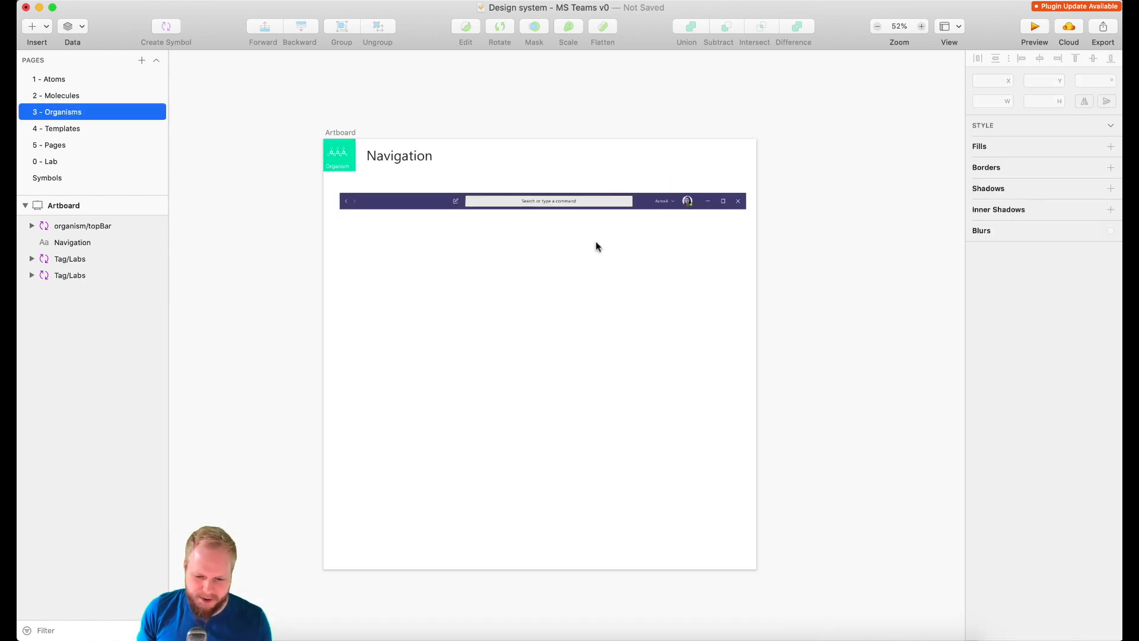
# Place the organism/topBar symbol beneath the Navigation heading and check the document's save state.
pyautogui.click(547, 201)
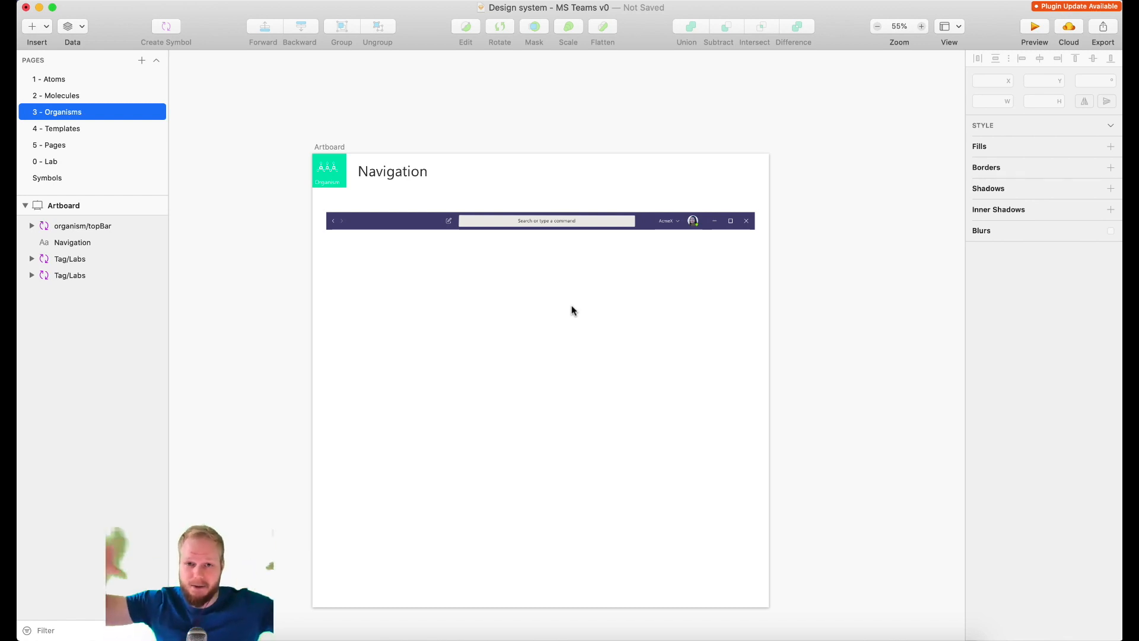
pyautogui.click(644, 7)
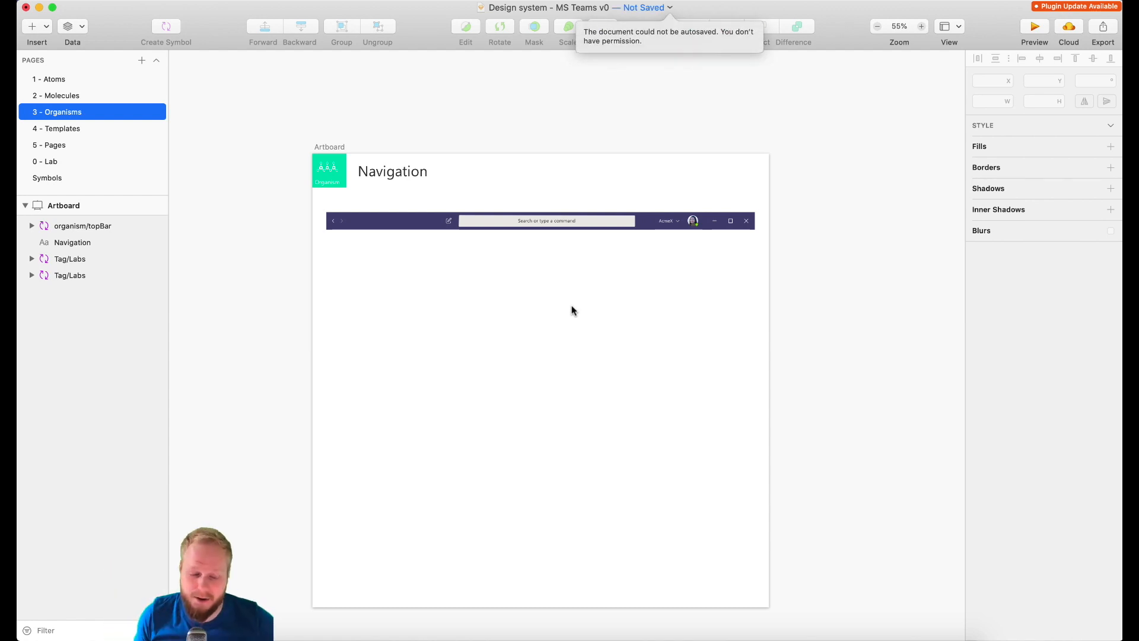
pyautogui.moveTo(157, 131)
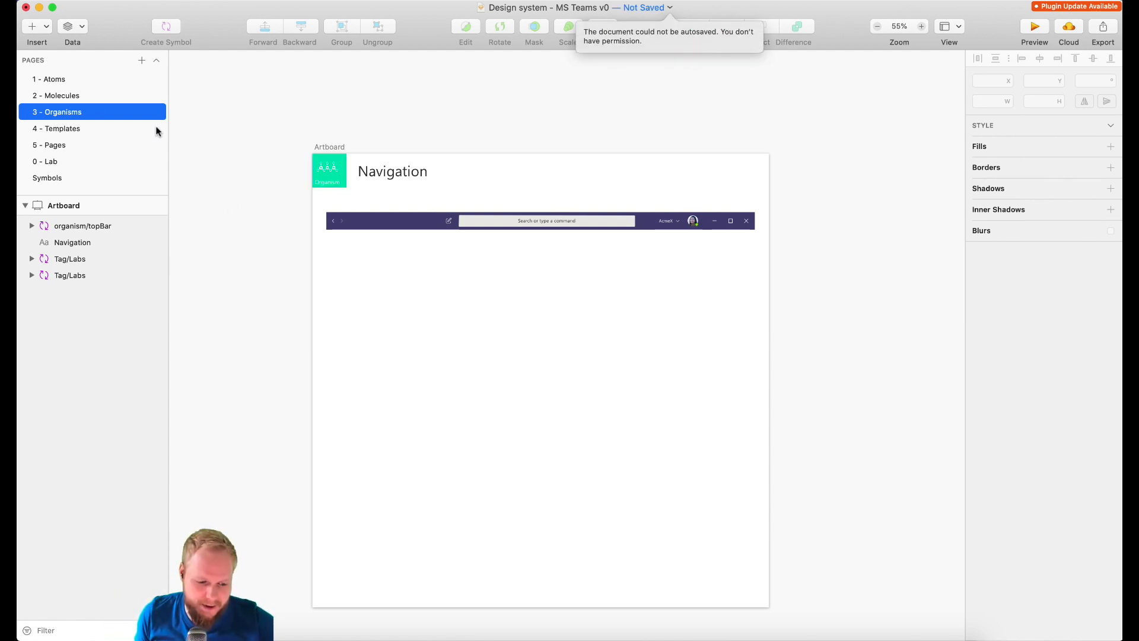
pyautogui.moveTo(243, 202)
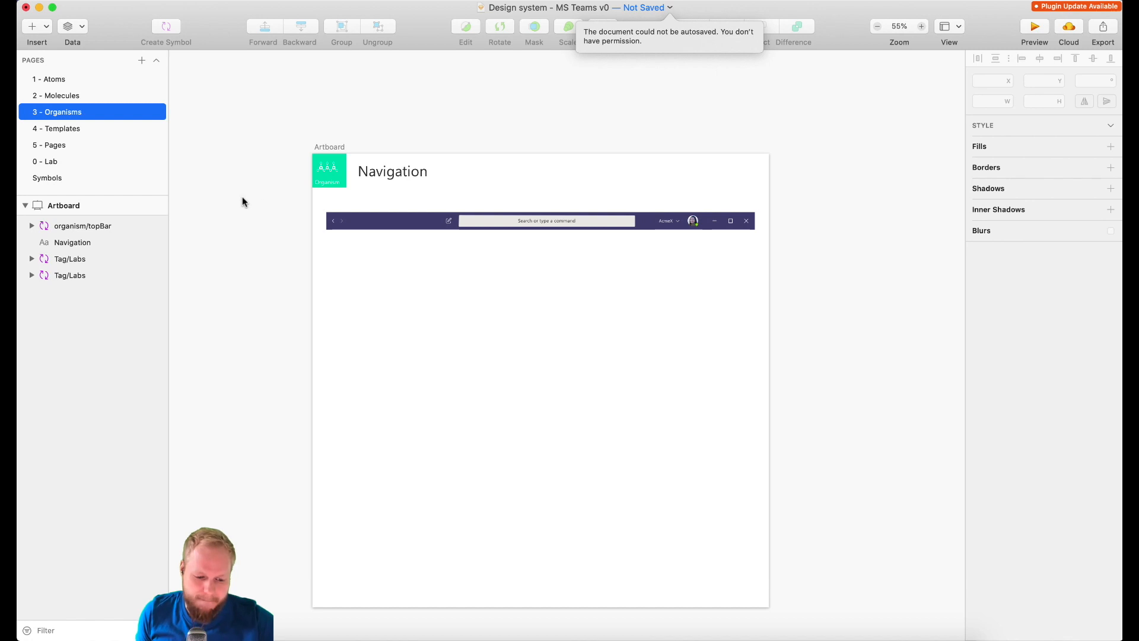
# Glance over the Templates and Pages pages, then return to the Lab page.
pyautogui.click(61, 128)
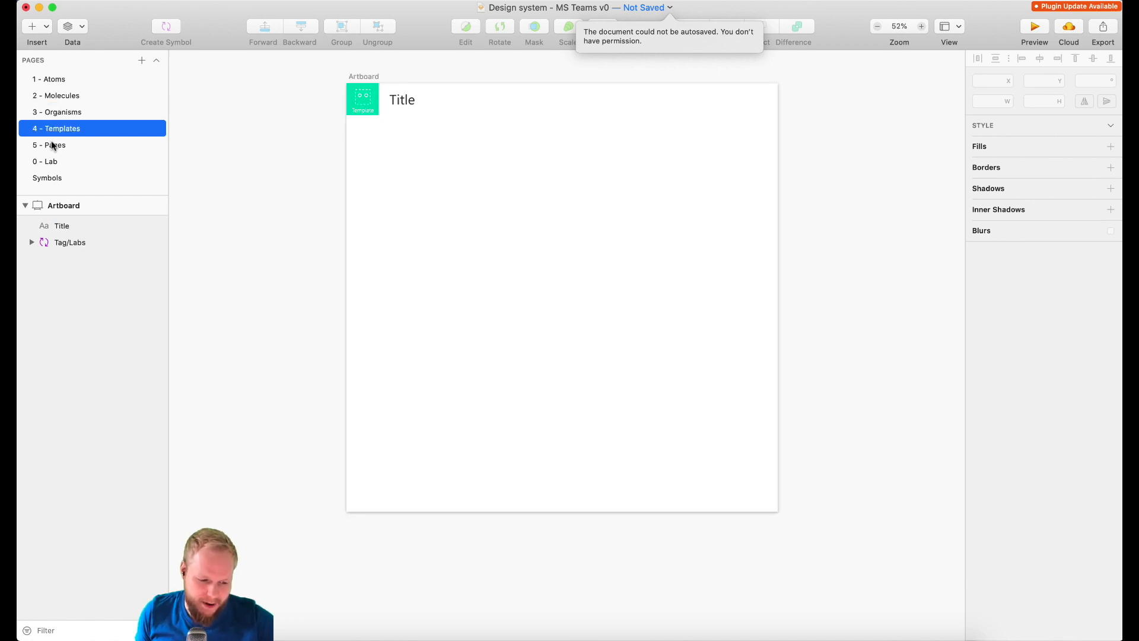
pyautogui.click(55, 145)
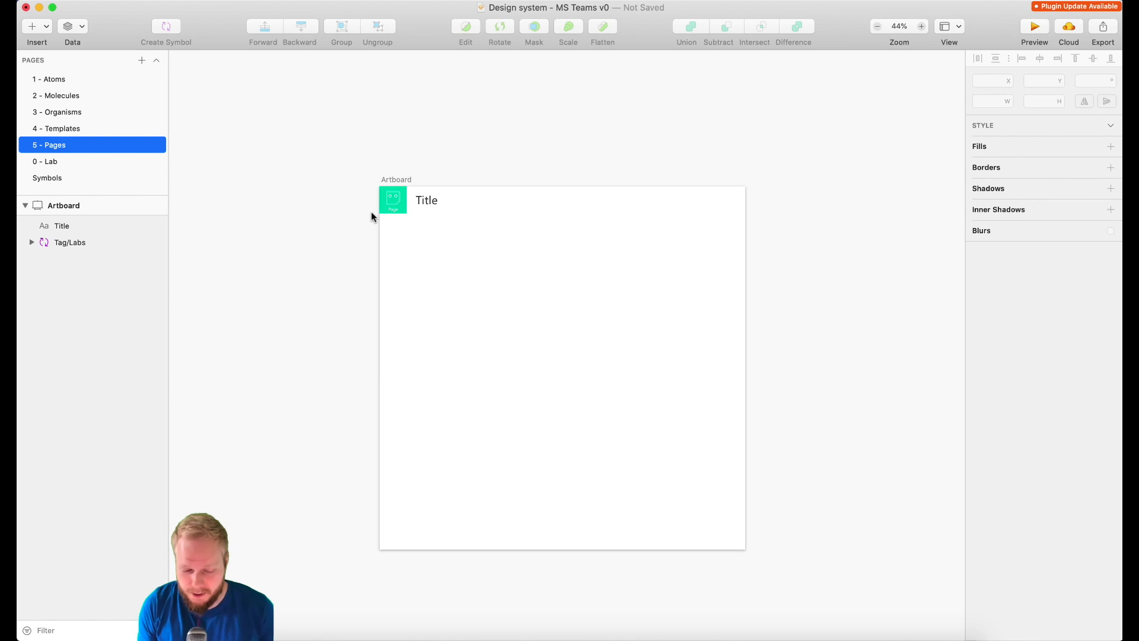
pyautogui.click(46, 161)
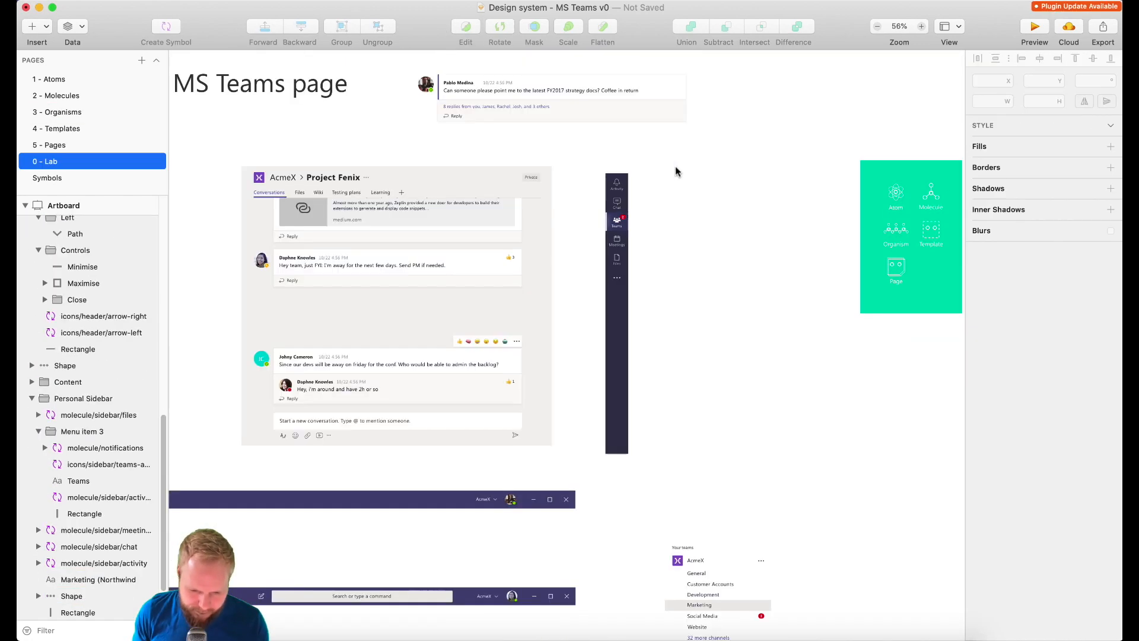
# Add the chat header and chat input organisms to a Chat artboard on the Organisms page.
pyautogui.click(167, 28)
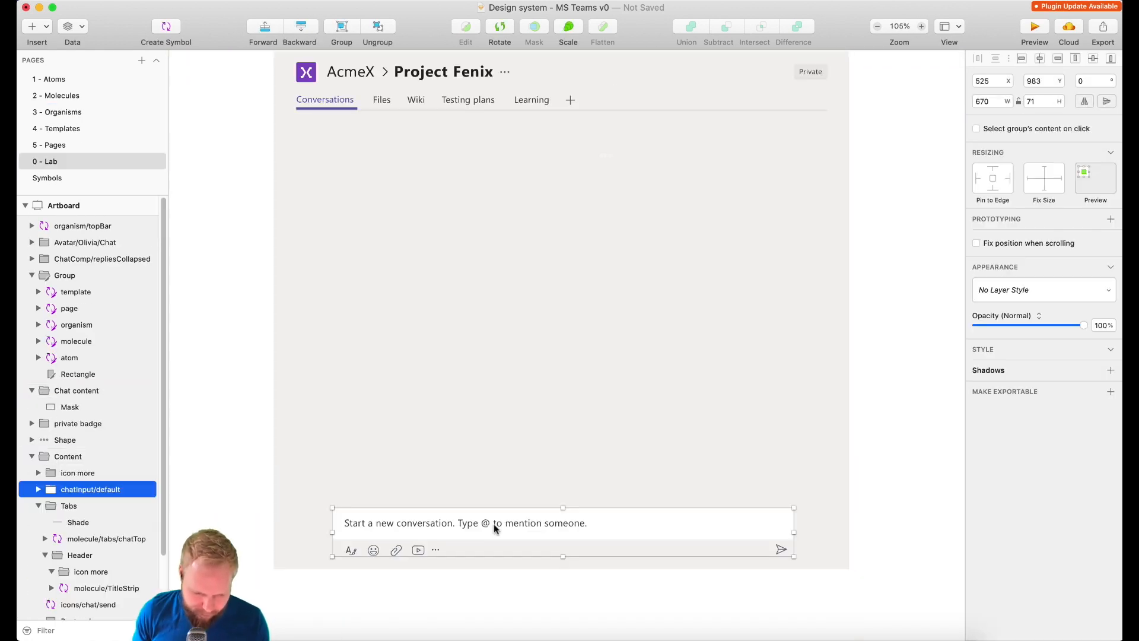
pyautogui.click(58, 111)
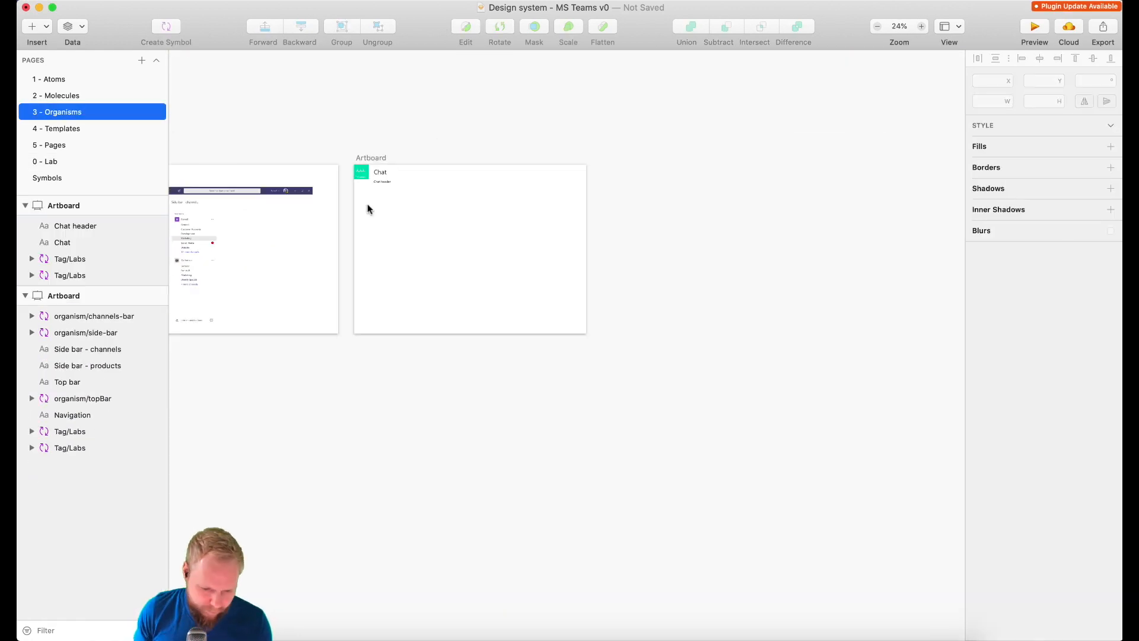
pyautogui.click(48, 161)
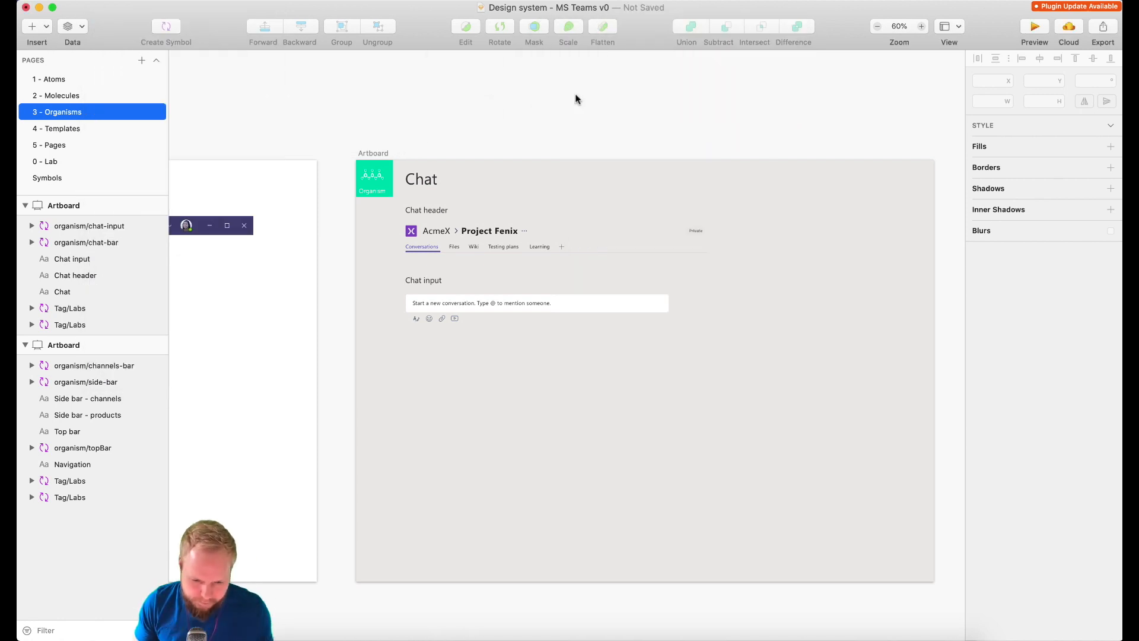
# Start creating a symbol from a chat message bubble on the Lab page.
pyautogui.rightClick(371, 160)
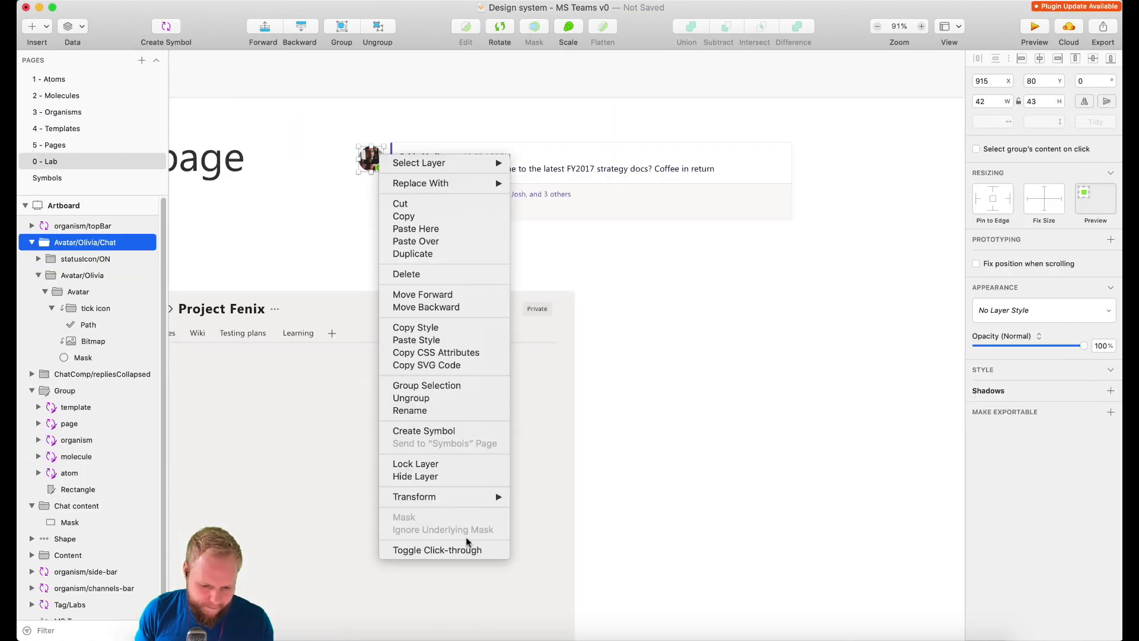
pyautogui.click(423, 429)
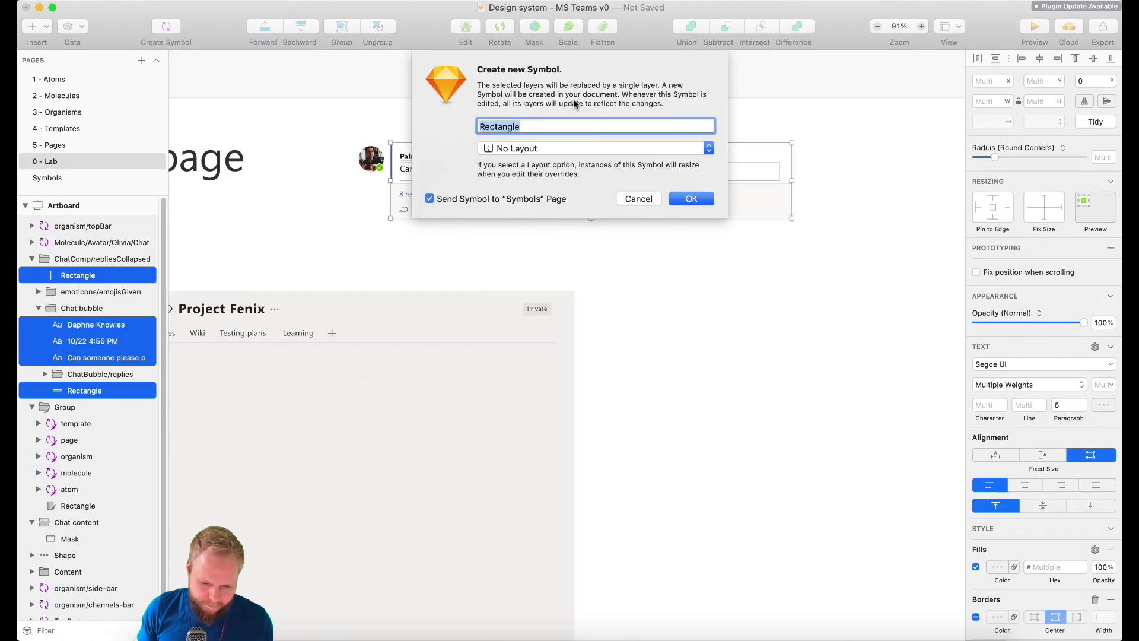